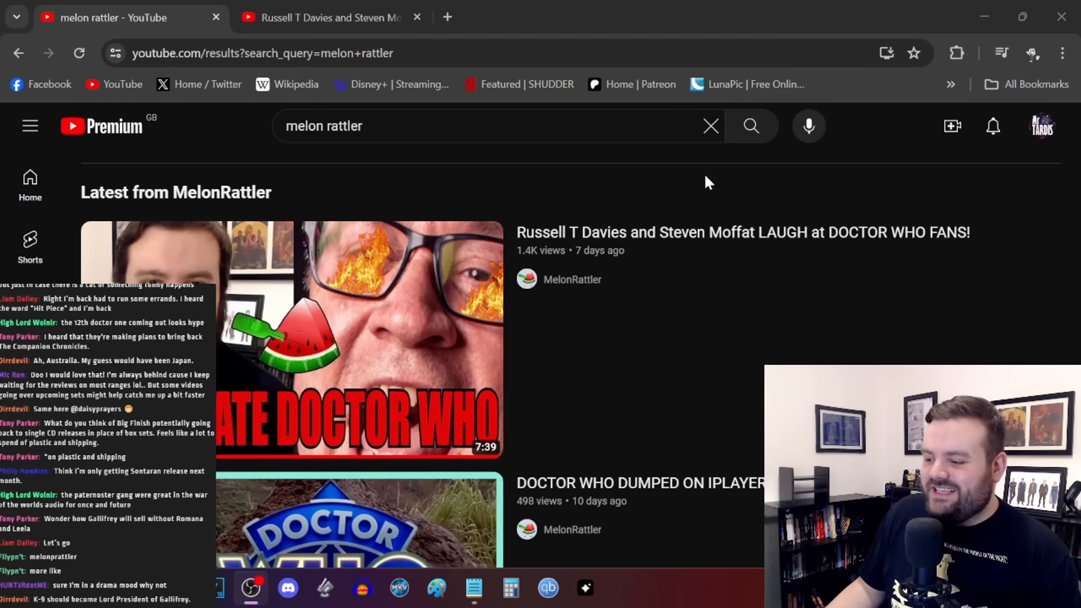
{"action": "mouse_move", "coordinate": [1032, 191]}
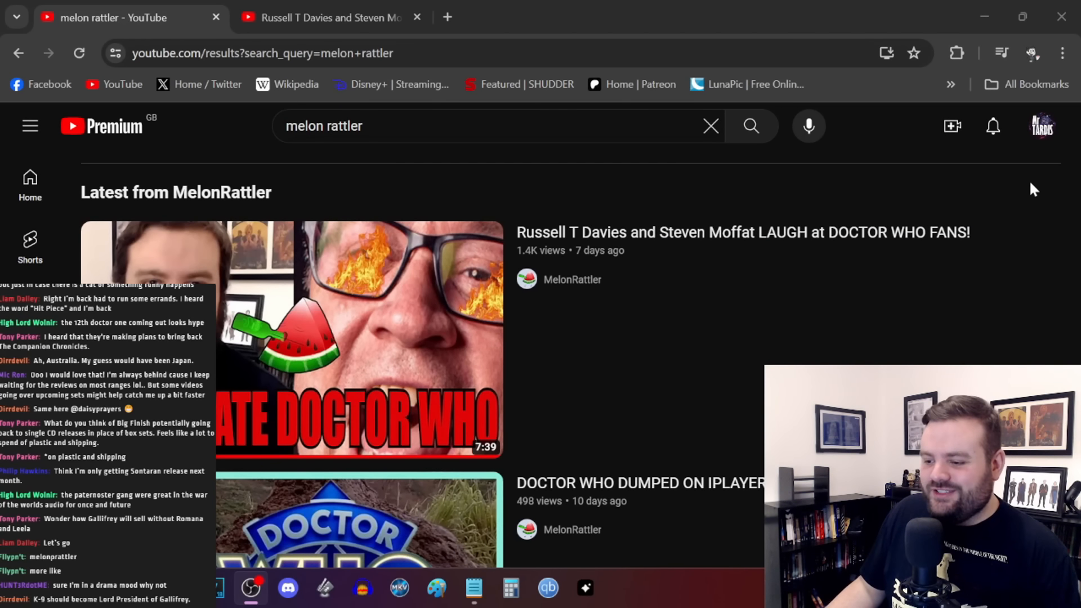
Switch to the 'Russell T Davies and Steven Moffat LAUGH' video and play it to the X posts.
{"action": "left_click", "coordinate": [876, 193]}
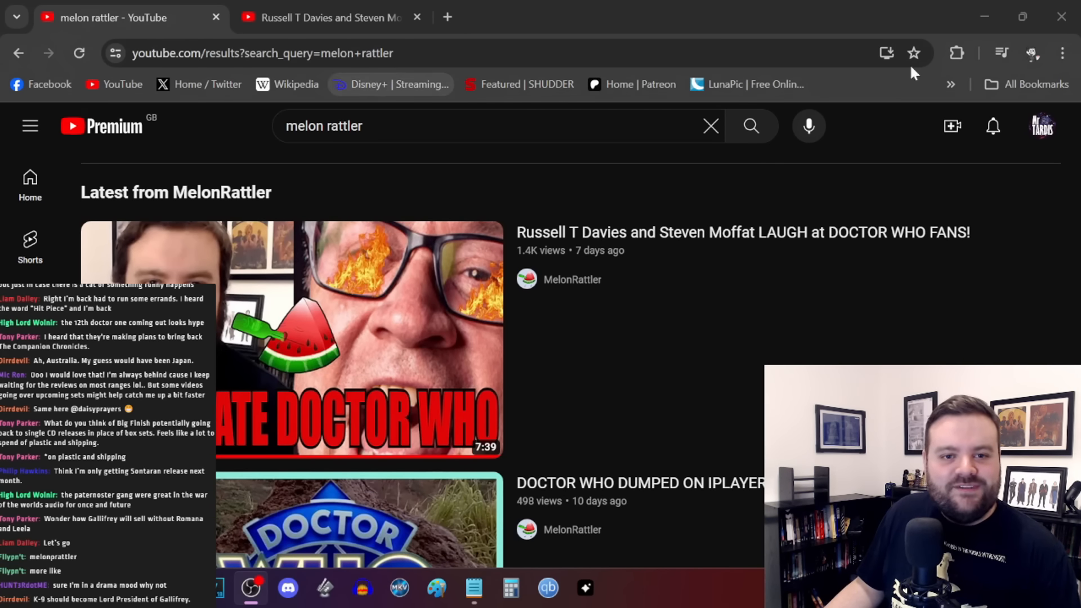
{"action": "scroll", "scroll_direction": "down", "scroll_amount": 3}
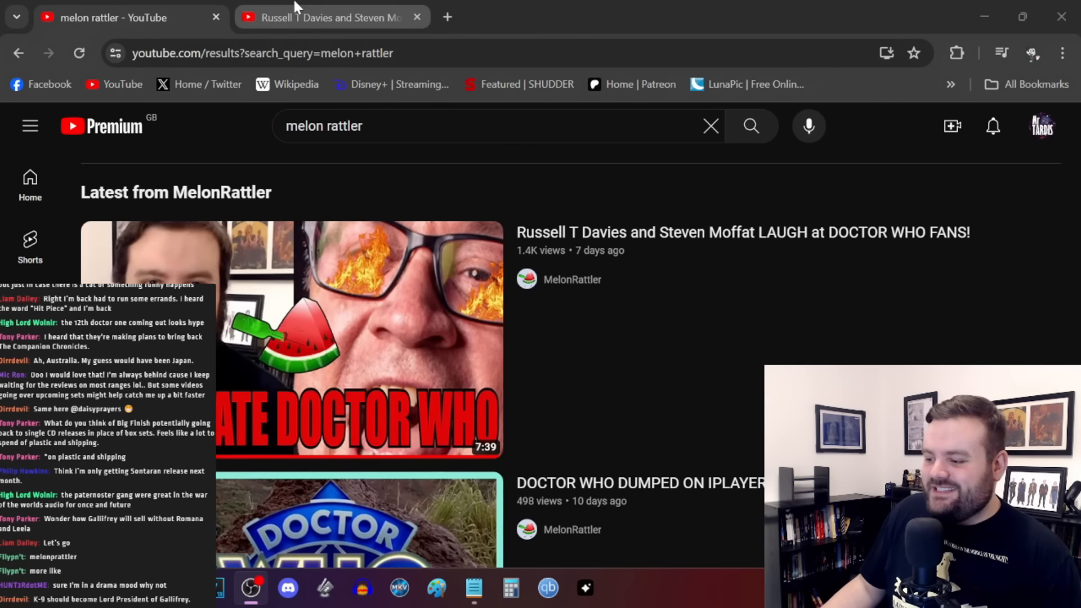
{"action": "left_click", "coordinate": [290, 345]}
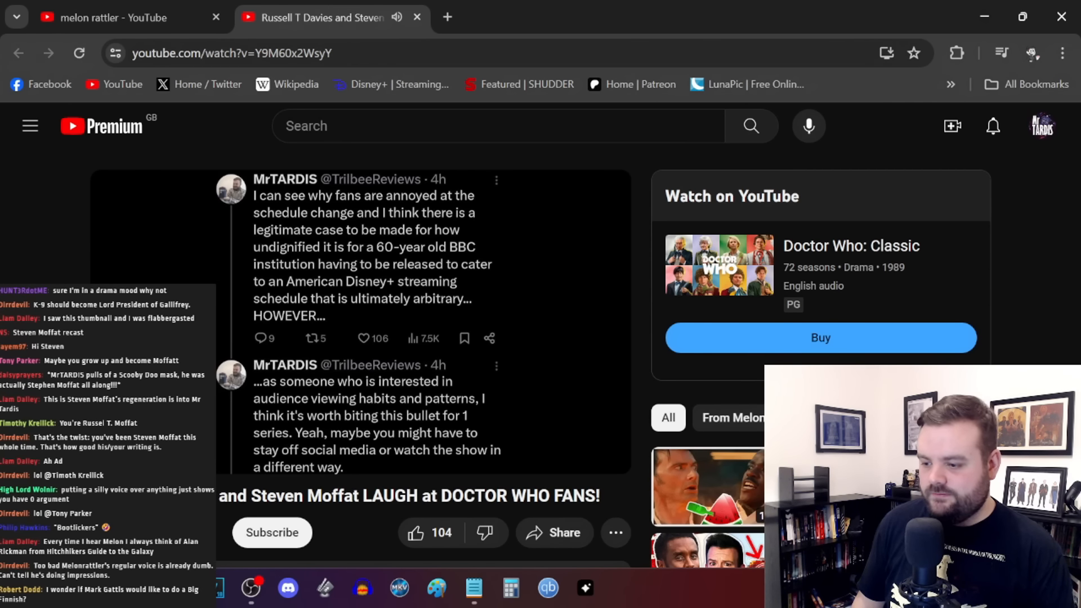
Scroll down the YouTube page toward the Christmas viewing figures video.
{"action": "scroll", "scroll_direction": "down", "scroll_amount": 3}
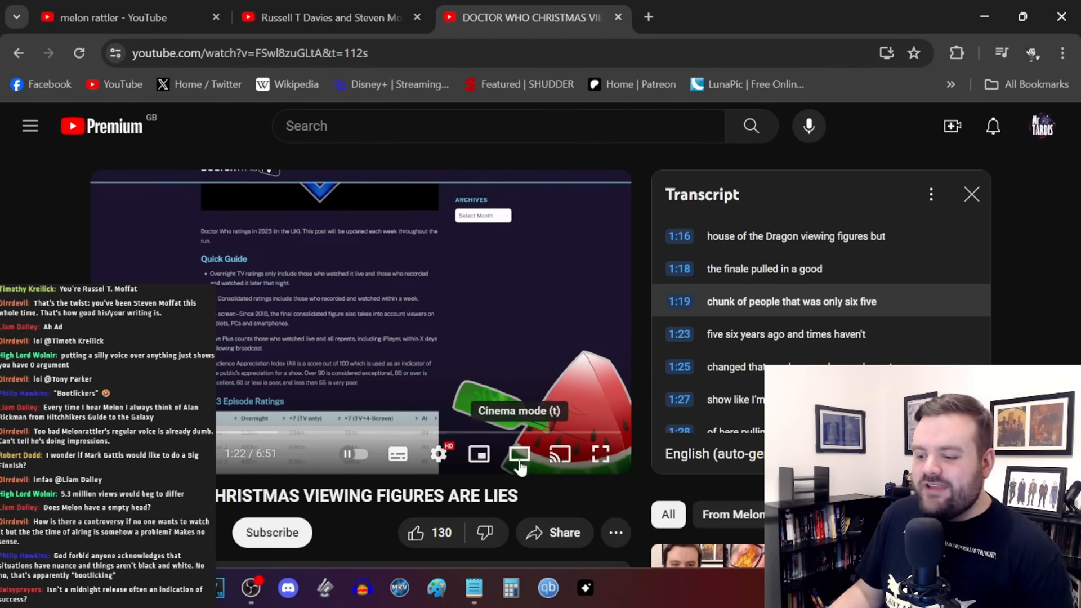
Return to the Davies and Moffat video and close the Christmas viewing figures tab.
{"action": "left_click", "coordinate": [331, 18]}
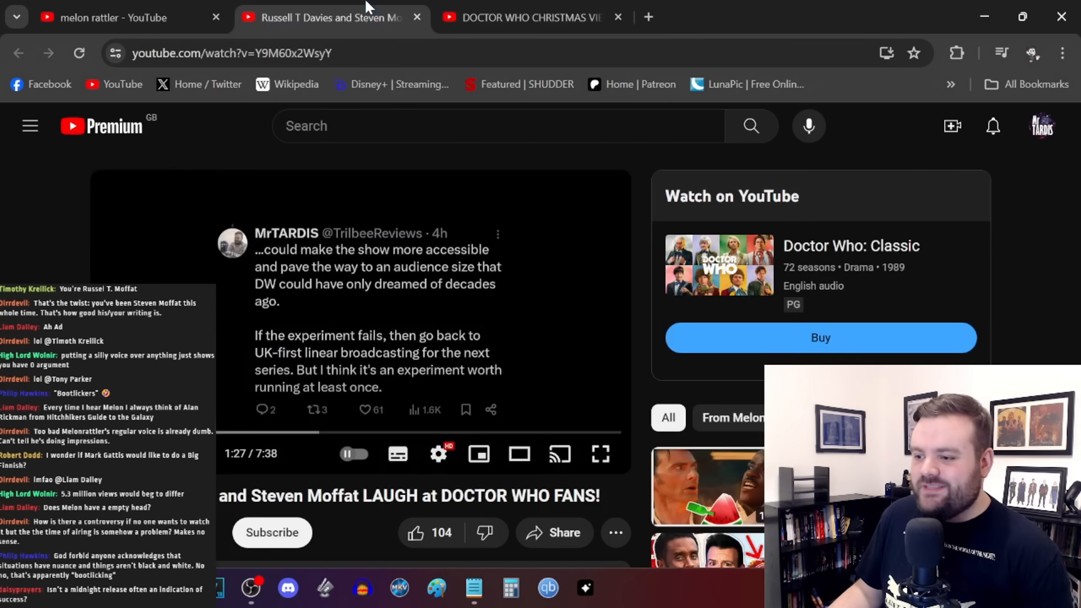
{"action": "left_click", "coordinate": [615, 18]}
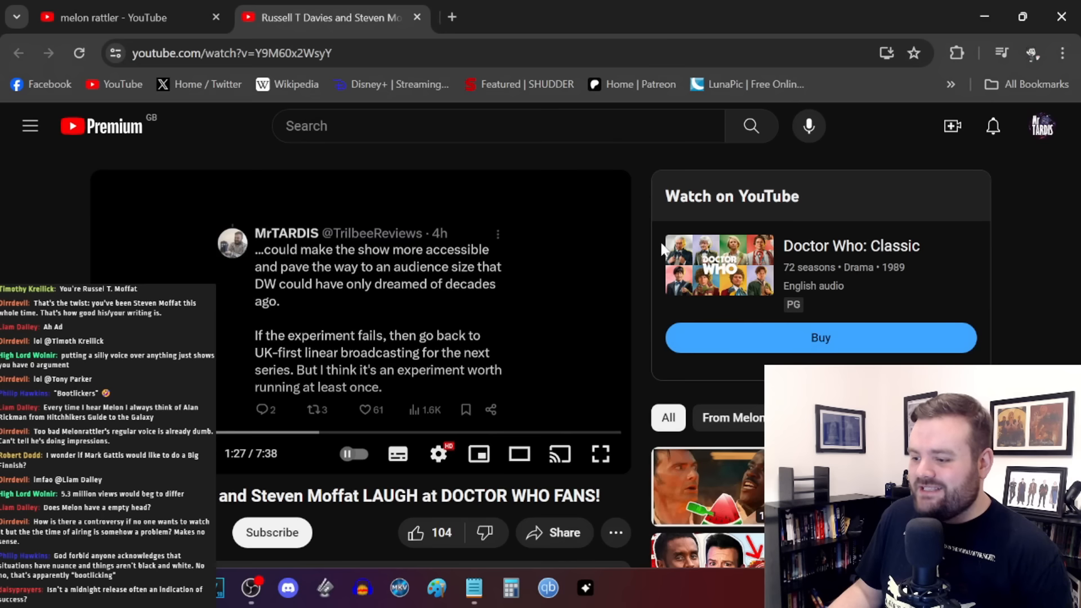
{"action": "mouse_move", "coordinate": [646, 240]}
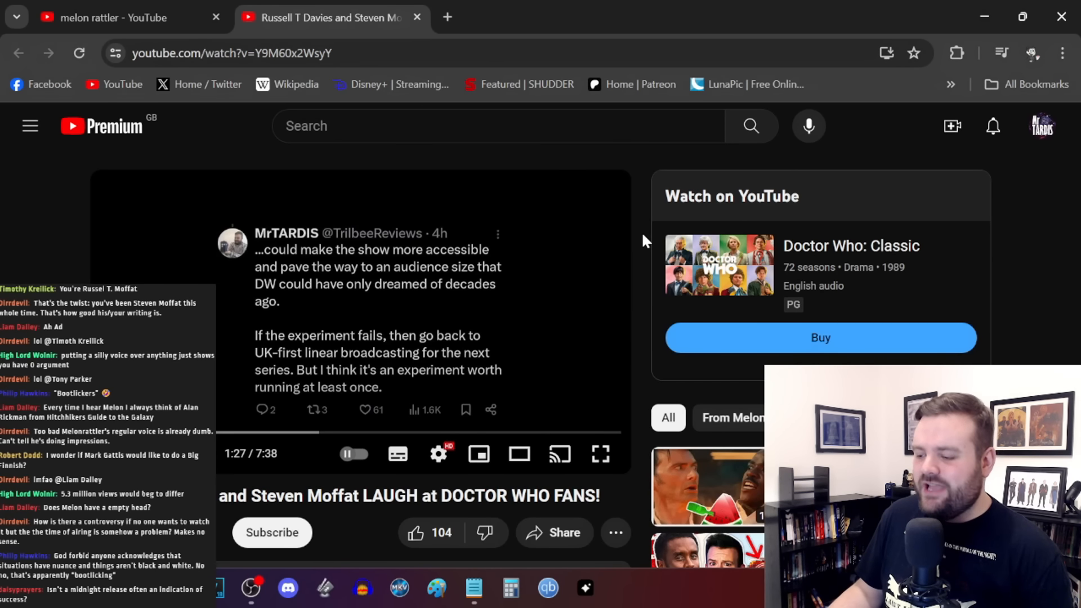
{"action": "mouse_move", "coordinate": [151, 240]}
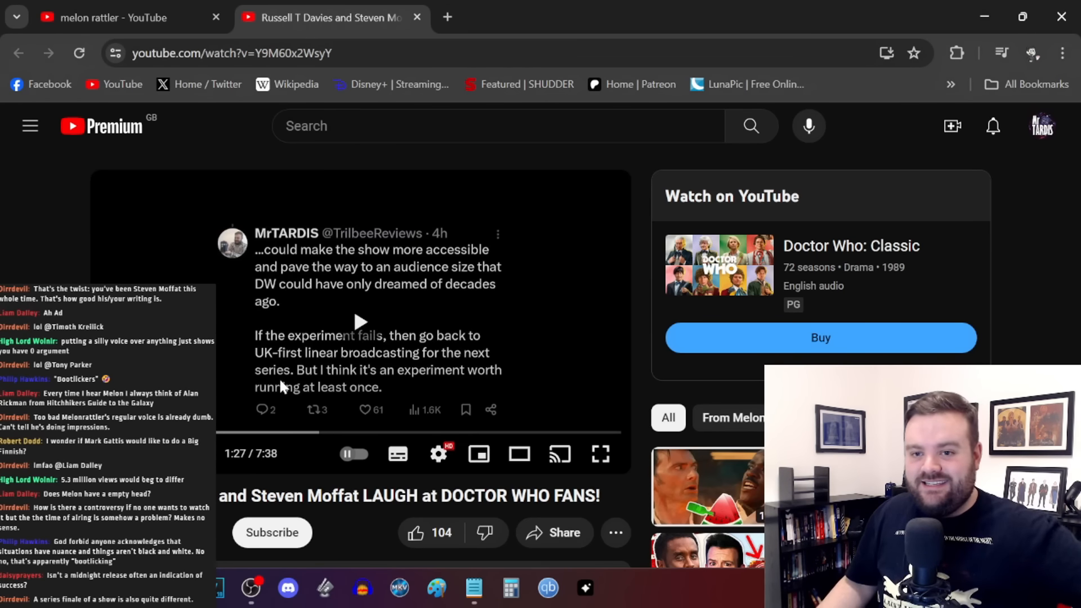
Resume the reaction video, then pause it at 2:05 on the MrTARDIS post.
{"action": "left_click", "coordinate": [354, 452]}
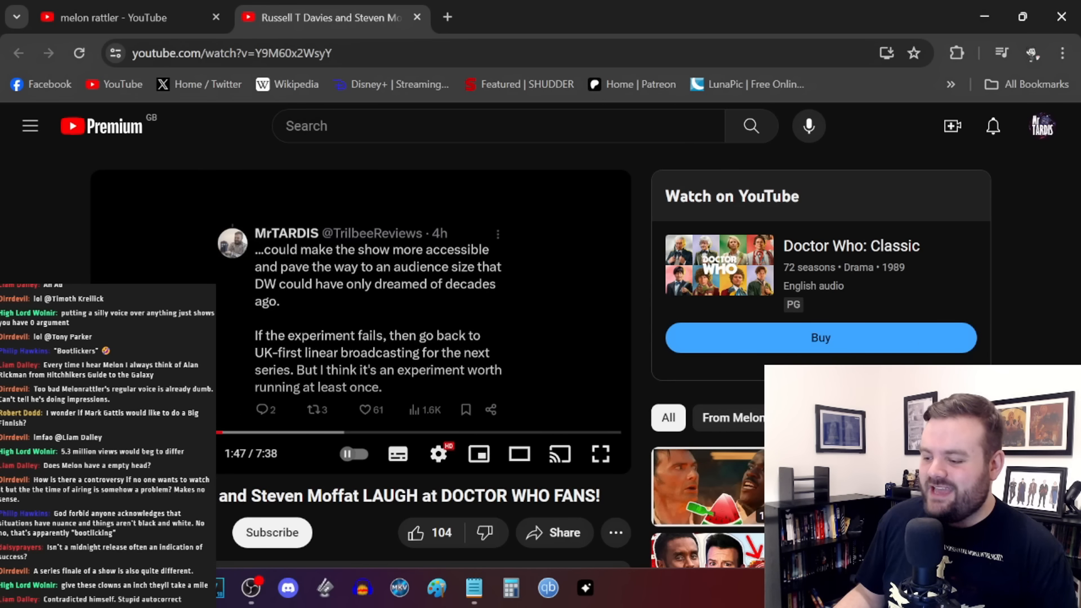
{"action": "left_click", "coordinate": [354, 453]}
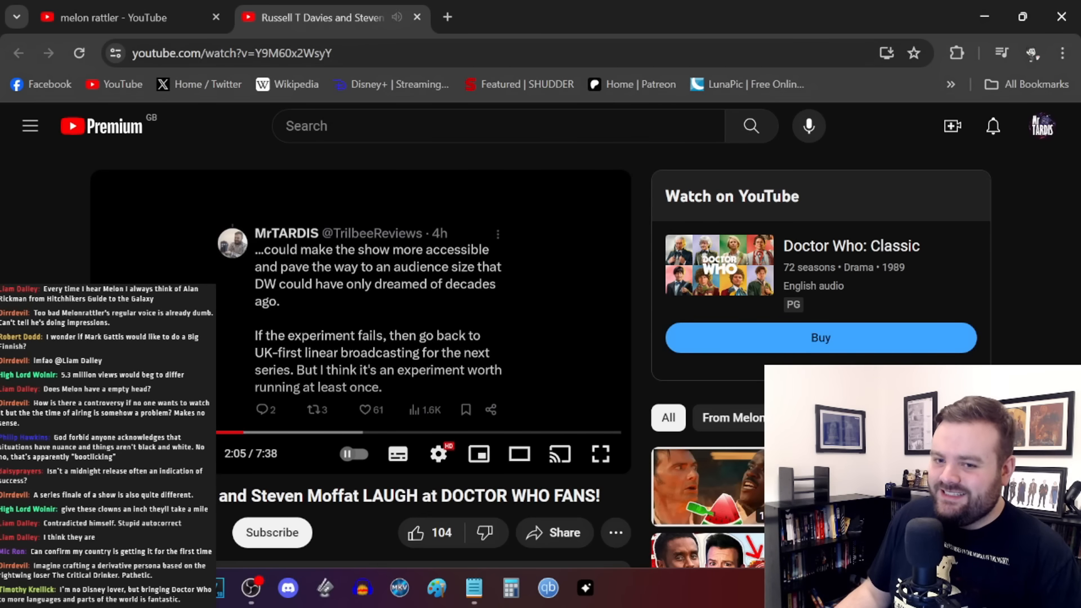
{"action": "left_click", "coordinate": [353, 454]}
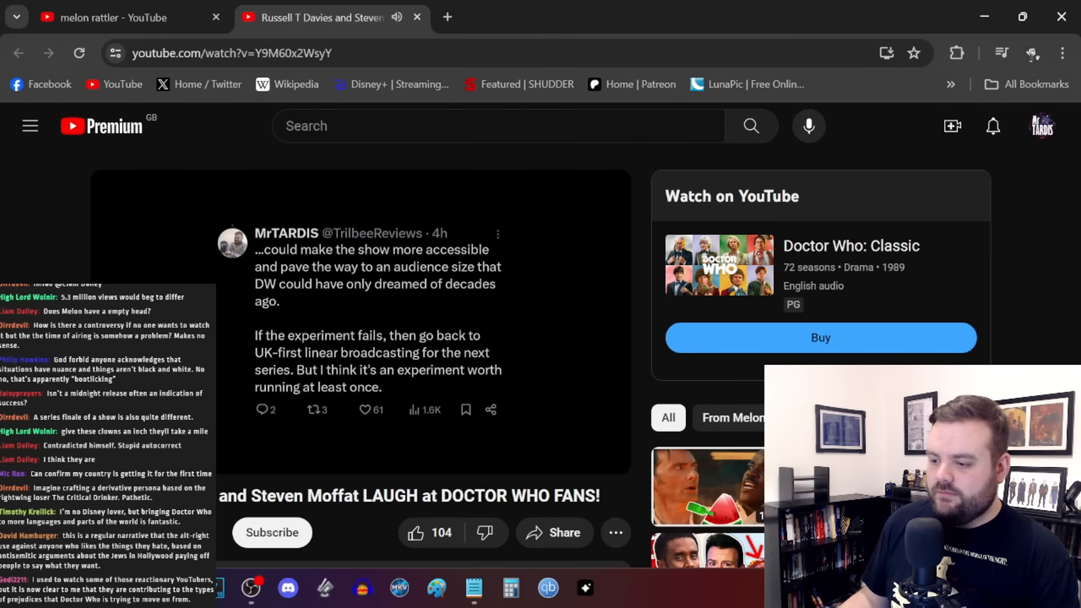
Resume the video and let it reach the BBC filming footage at 2:36.
{"action": "left_click", "coordinate": [359, 317]}
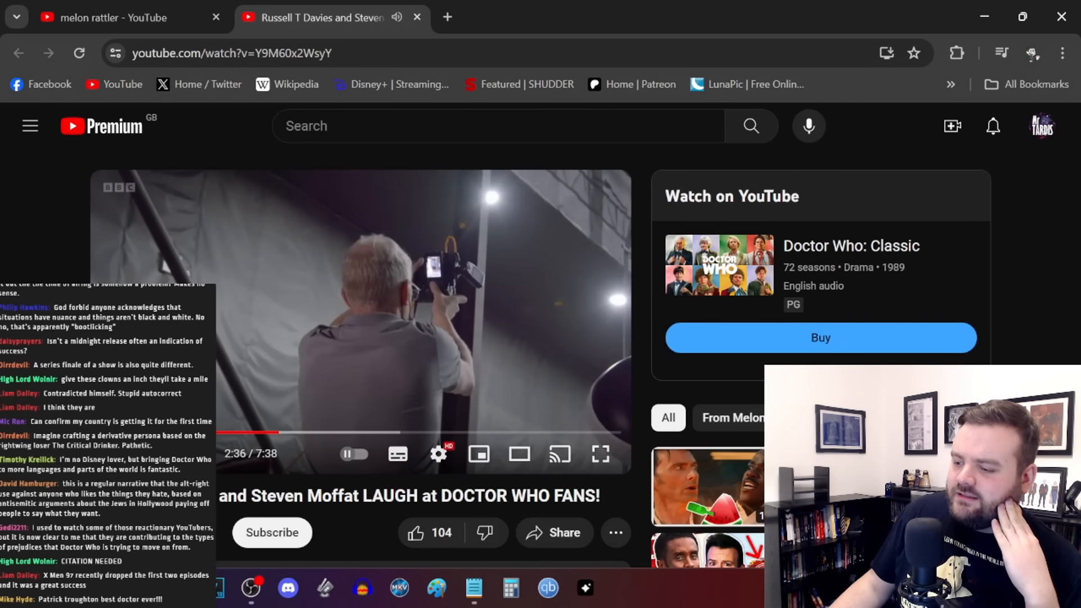
{"action": "mouse_move", "coordinate": [267, 433]}
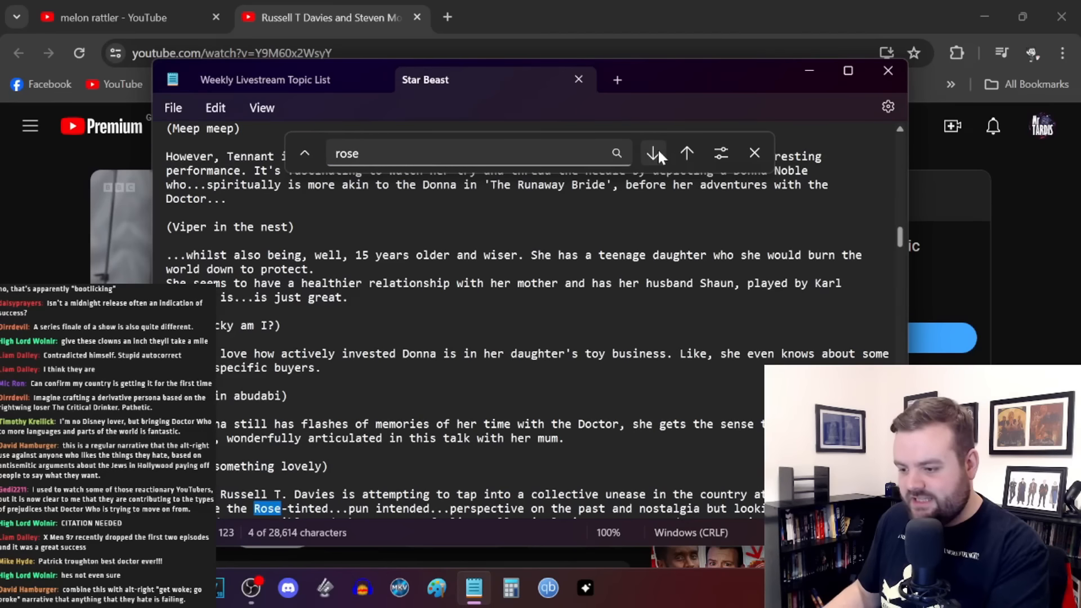
Jump to the next 'rose' match, then scrub the video to about 2:38.
{"action": "left_click", "coordinate": [651, 153]}
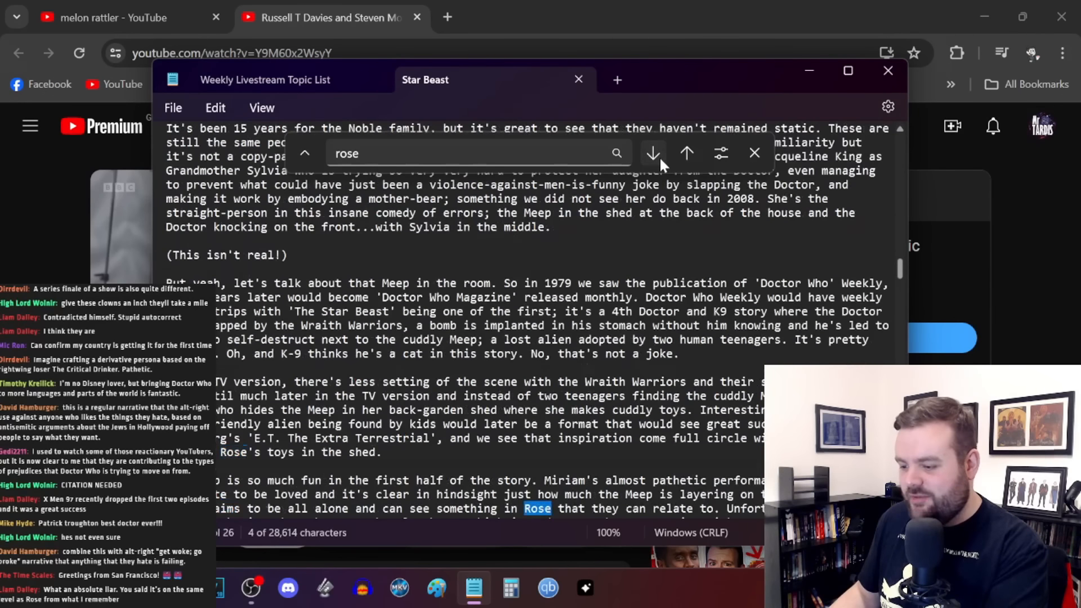
{"action": "left_click", "coordinate": [651, 154]}
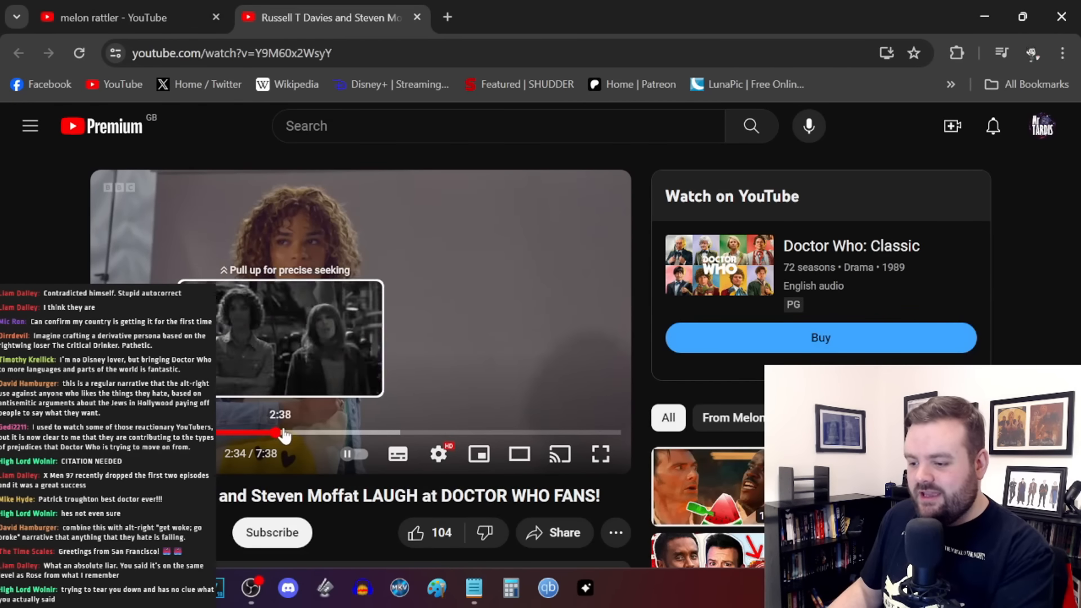
{"action": "left_click_drag", "start_coordinate": [280, 433], "coordinate": [258, 433]}
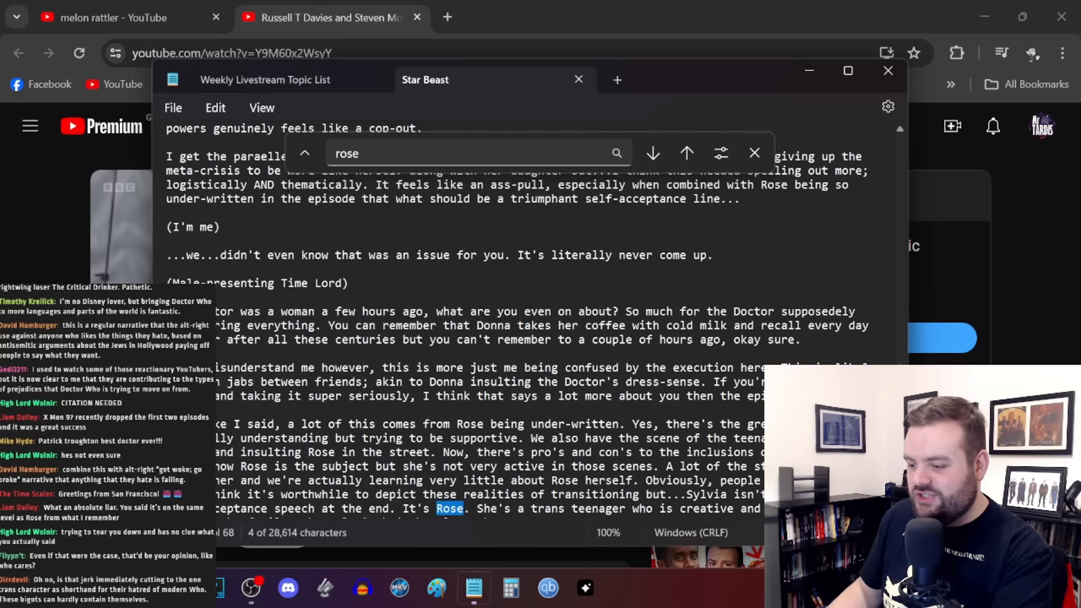
Cycle through the 'rose' matches in the Star Beast notes, then back to an earlier one.
{"action": "left_click", "coordinate": [650, 154]}
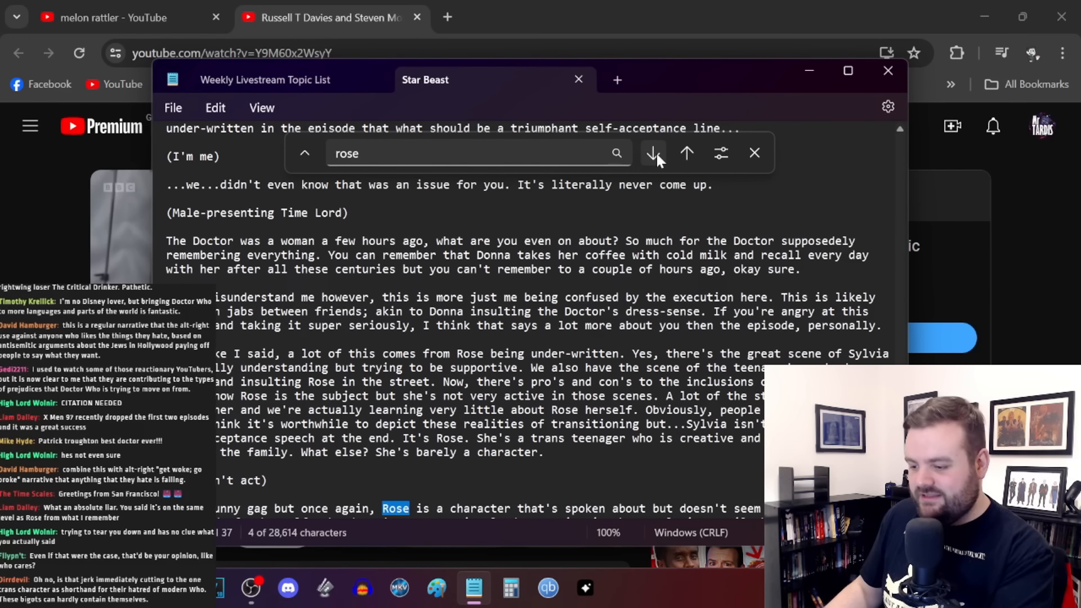
{"action": "left_click", "coordinate": [651, 153]}
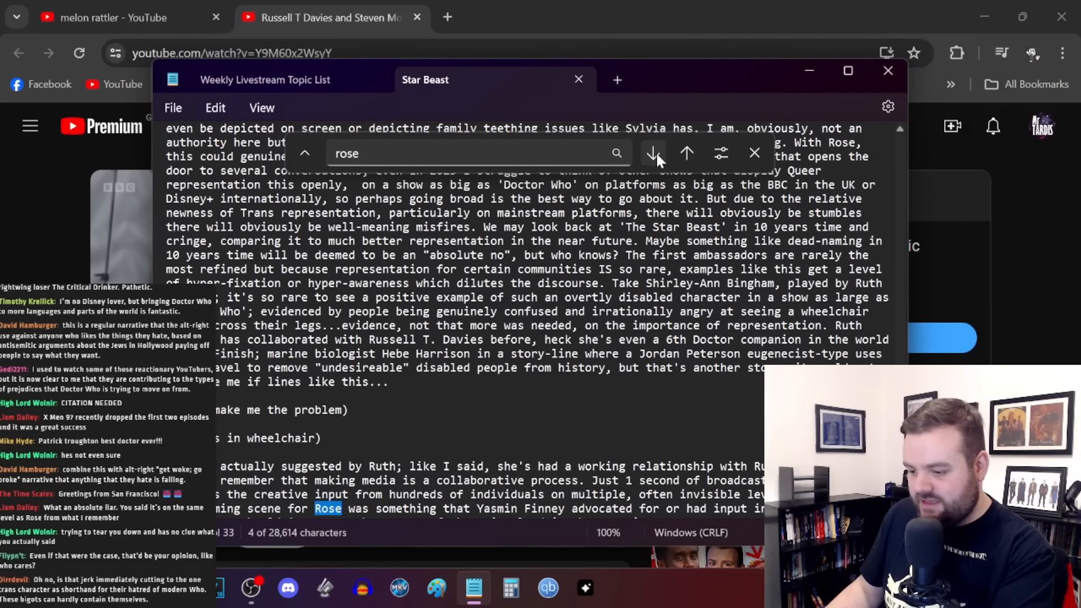
{"action": "left_click", "coordinate": [651, 154]}
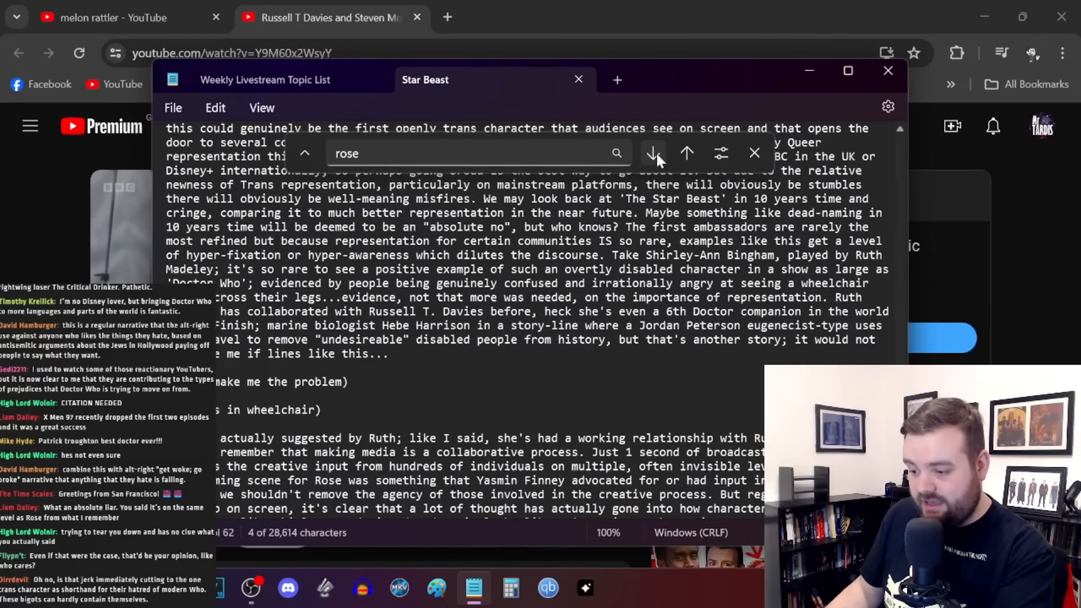
{"action": "left_click", "coordinate": [652, 153]}
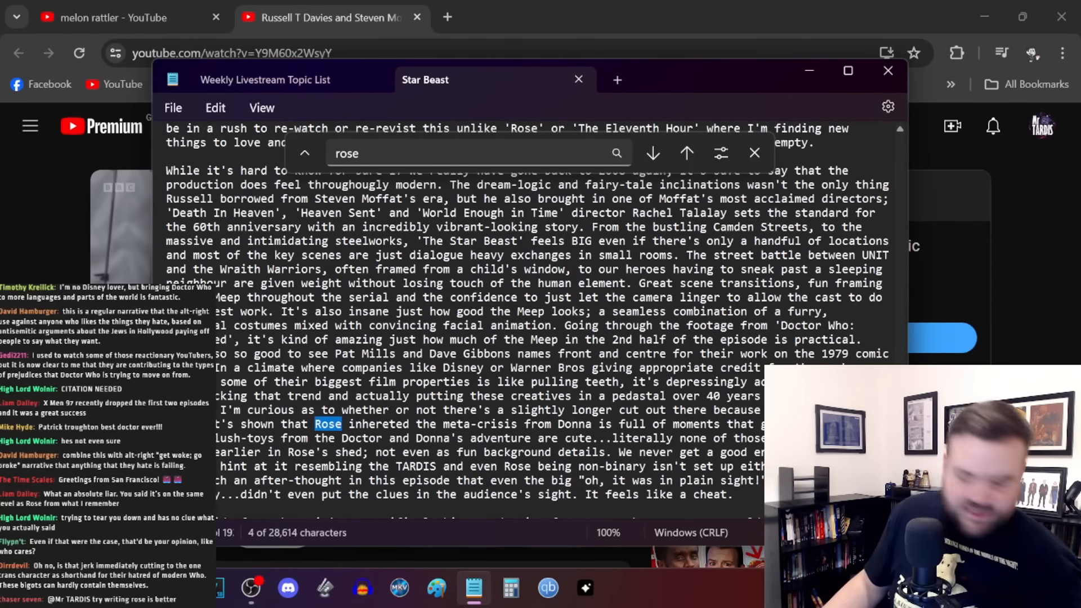
{"action": "left_click", "coordinate": [651, 153]}
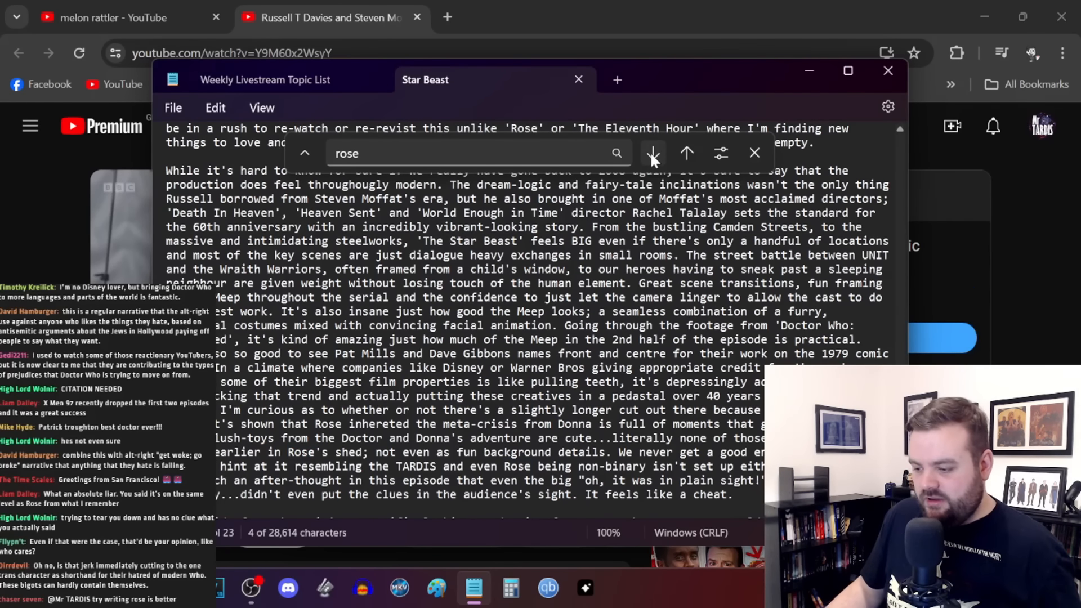
{"action": "left_click", "coordinate": [651, 153]}
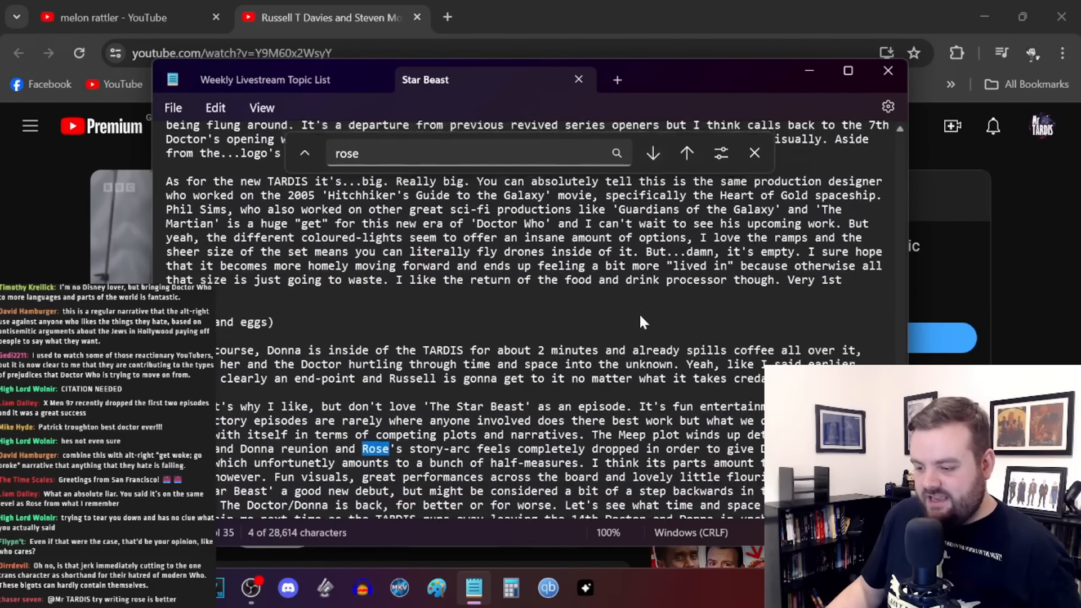
{"action": "left_click", "coordinate": [686, 153]}
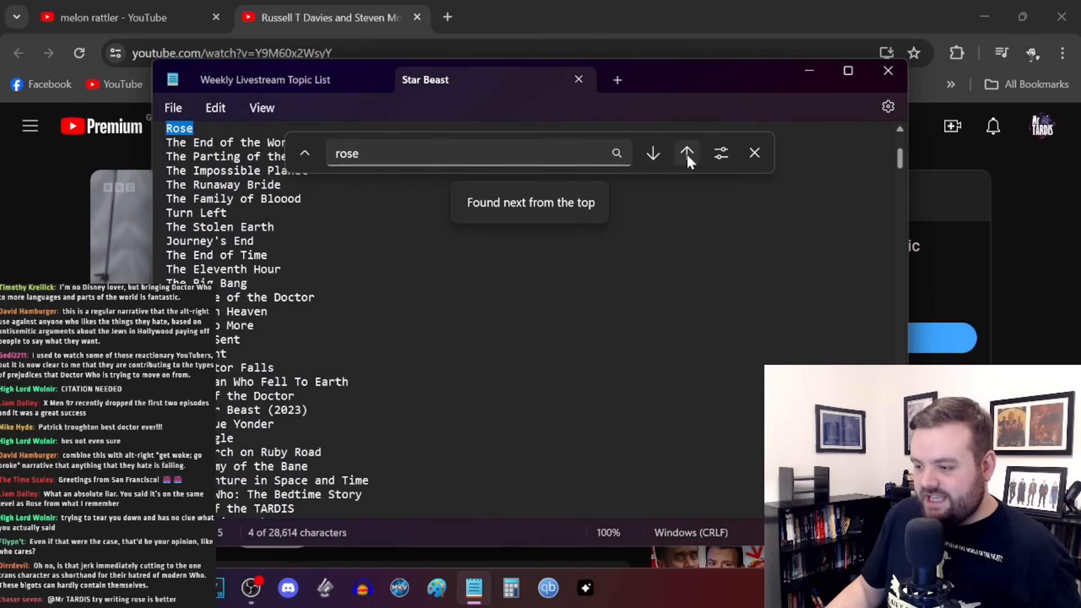
{"action": "left_click", "coordinate": [687, 153]}
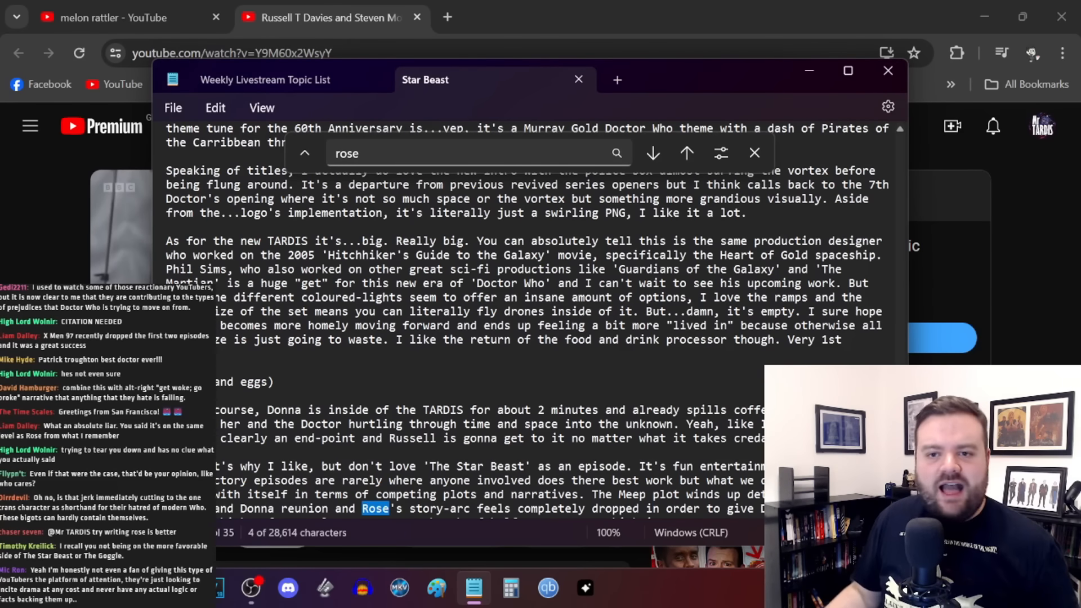
{"action": "scroll", "scroll_direction": "down", "scroll_amount": 3}
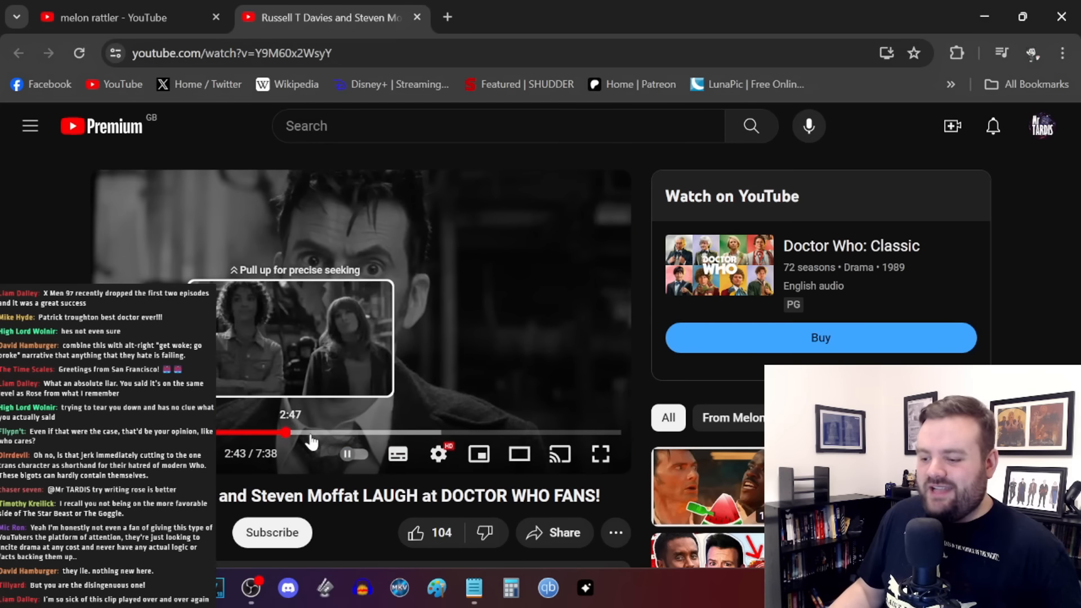
Scrub the Davies and Moffat video forward to about 3:26, then back to around 2:51.
{"action": "left_click_drag", "start_coordinate": [287, 432], "coordinate": [336, 433]}
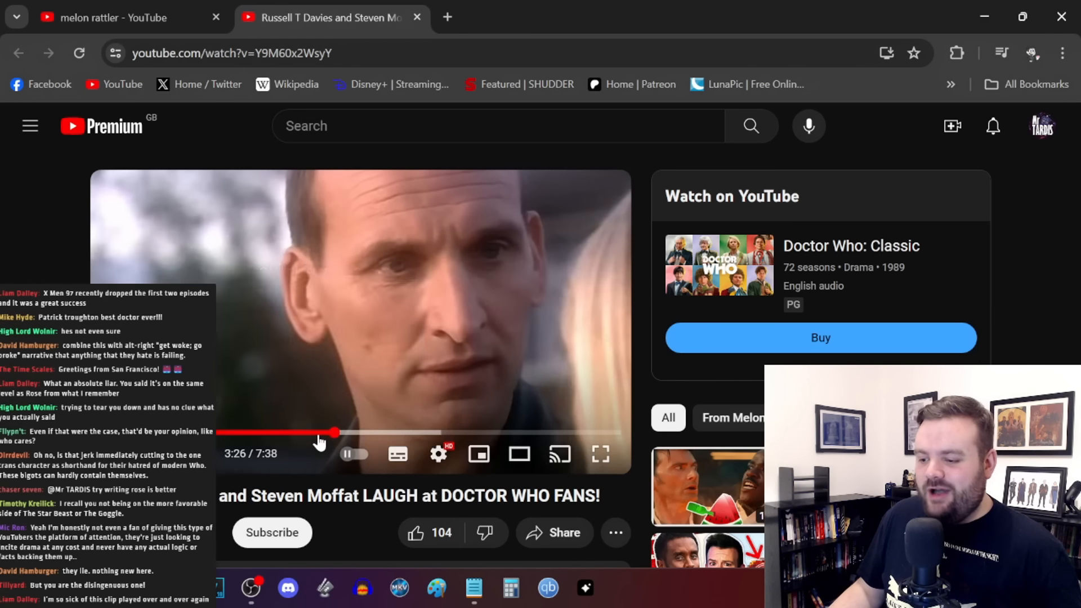
{"action": "left_click_drag", "start_coordinate": [336, 433], "coordinate": [316, 433]}
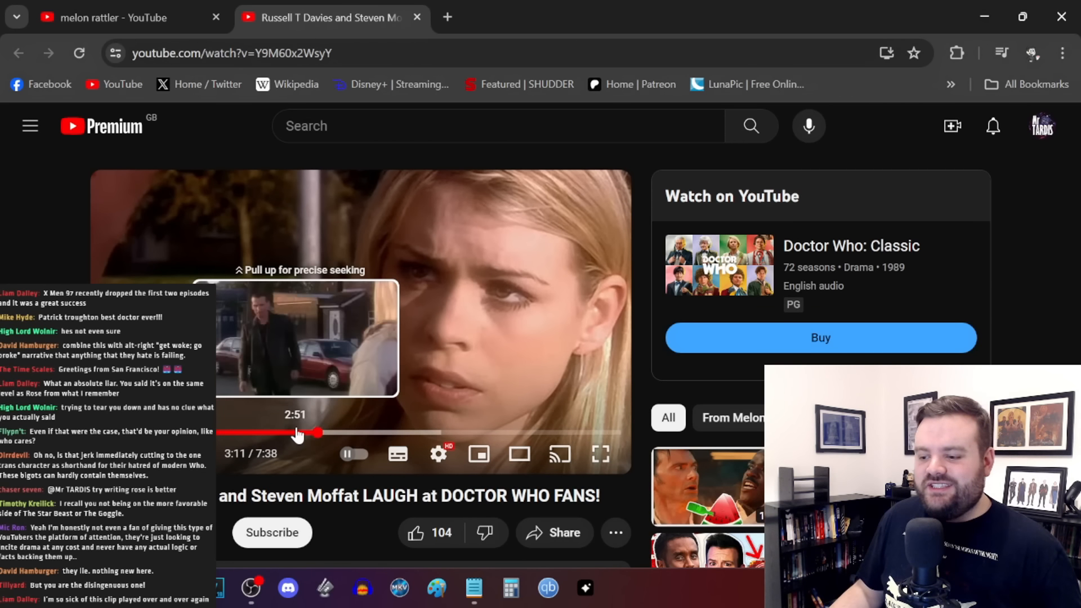
{"action": "left_click_drag", "start_coordinate": [298, 433], "coordinate": [281, 433]}
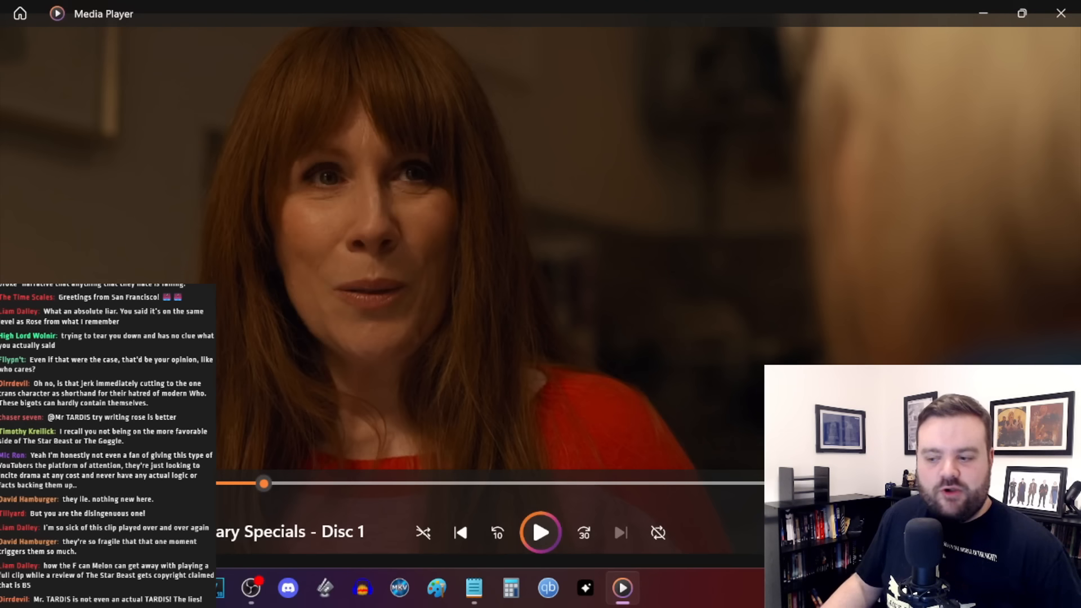
{"action": "mouse_move", "coordinate": [541, 544]}
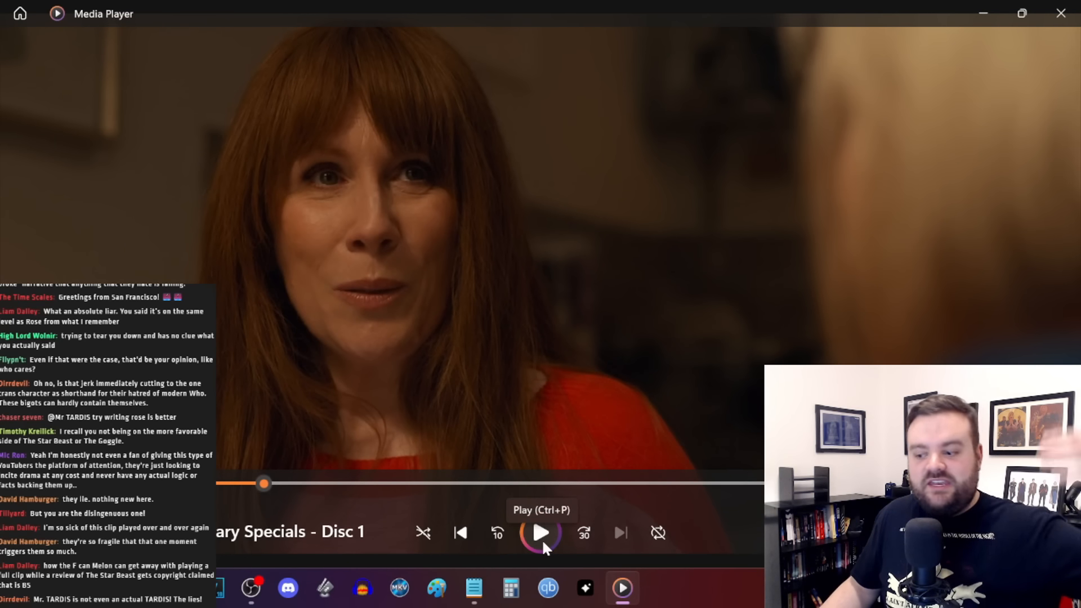
Resume the paused Anniversary Specials Disc 1 footage of Donna in Media Player.
{"action": "left_click", "coordinate": [541, 532]}
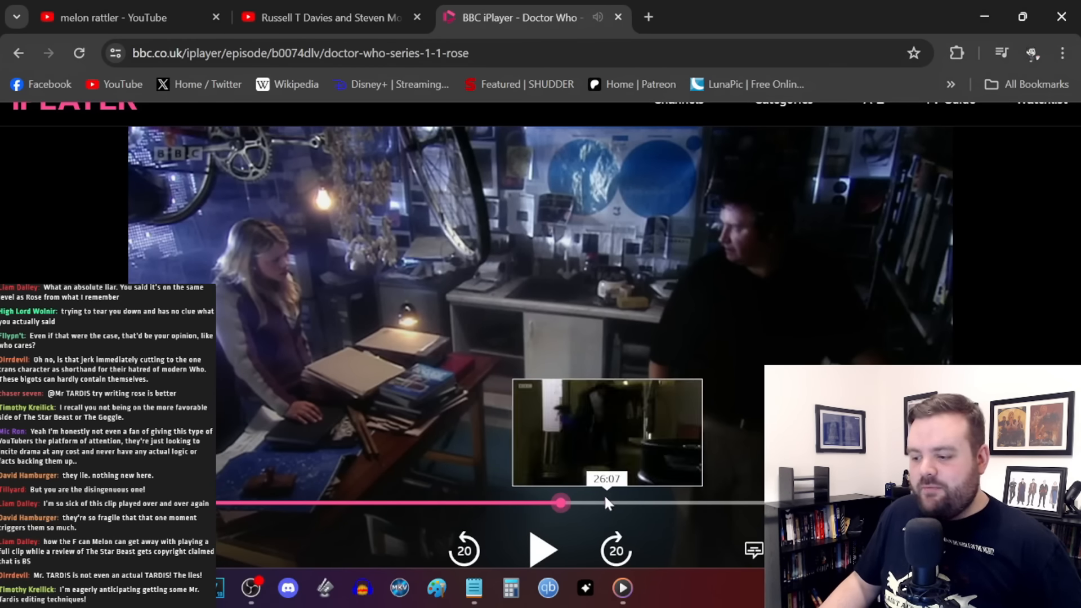
Move the iPlayer 'Rose' episode forward to about 26:07.
{"action": "left_click_drag", "start_coordinate": [561, 503], "coordinate": [600, 503]}
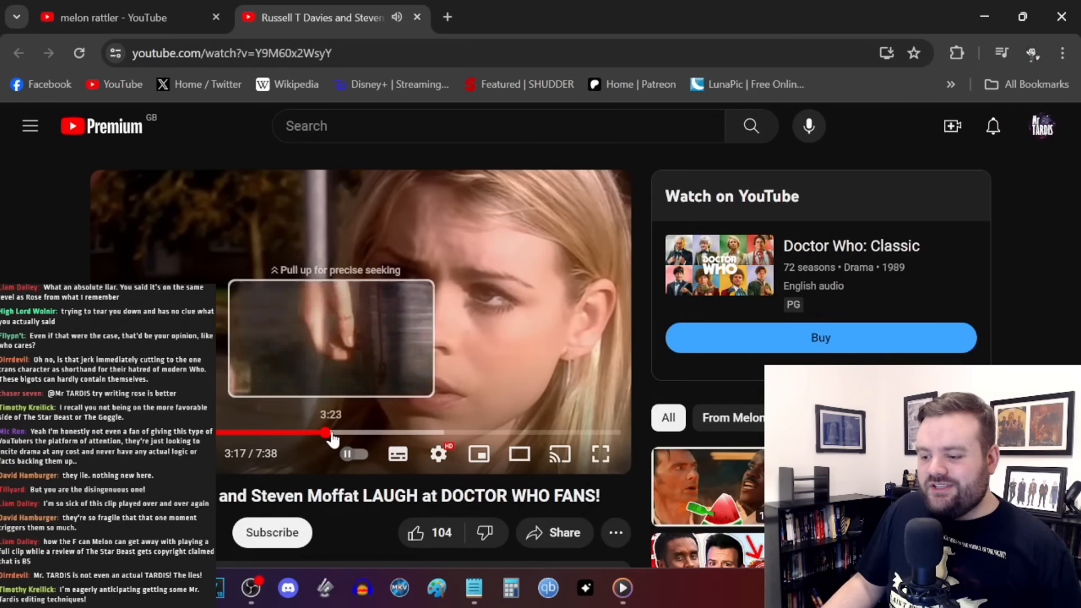
Jump the video to about 3:23, pause on the close-up, then resume playback.
{"action": "left_click", "coordinate": [349, 454]}
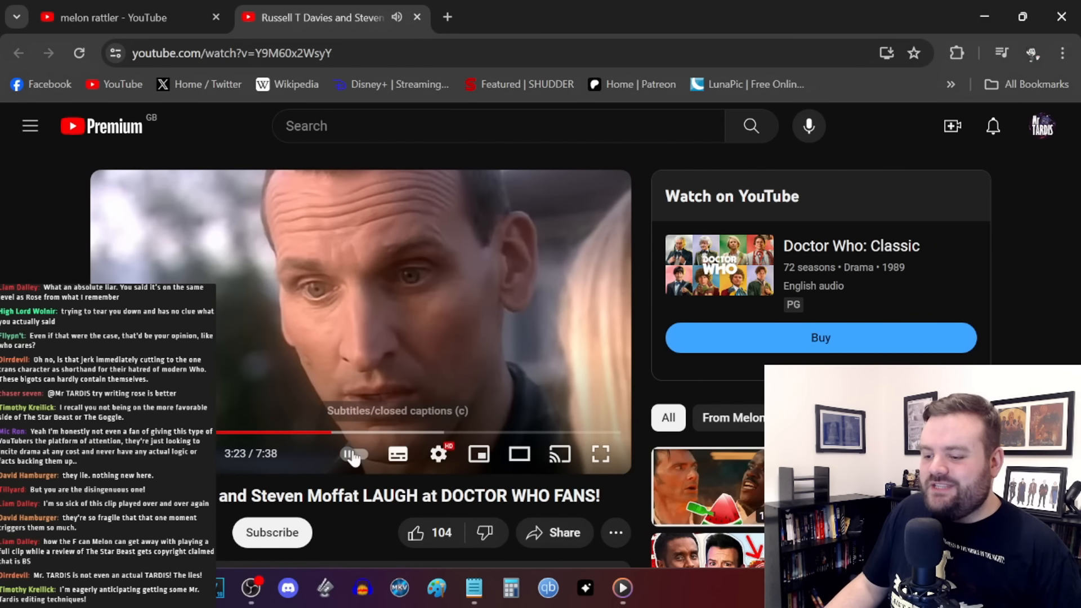
{"action": "left_click", "coordinate": [353, 454]}
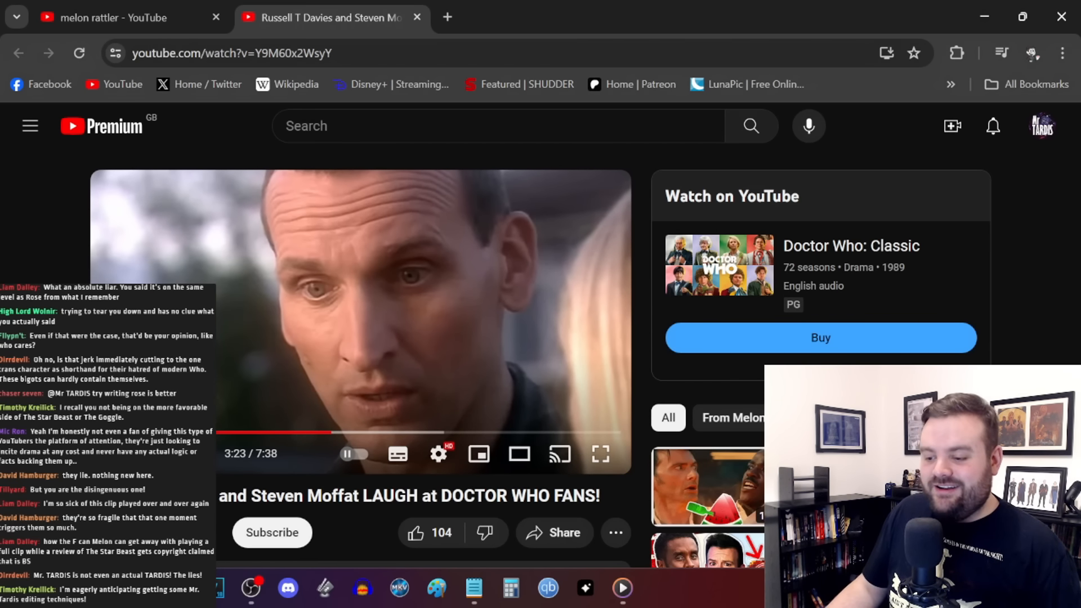
{"action": "mouse_move", "coordinate": [335, 434]}
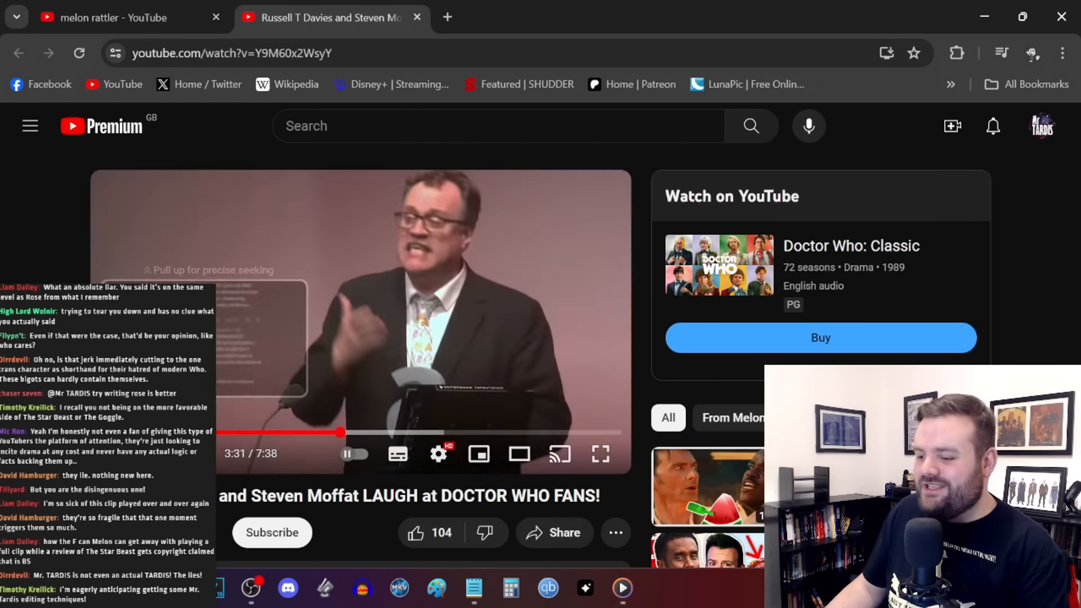
{"action": "left_click", "coordinate": [360, 322]}
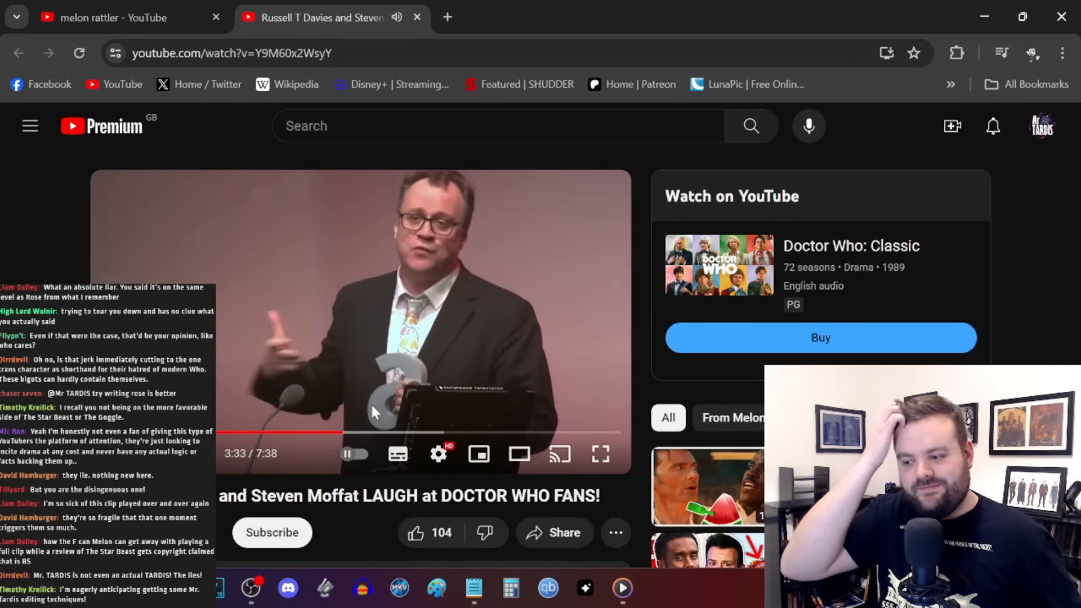
{"action": "mouse_move", "coordinate": [343, 434]}
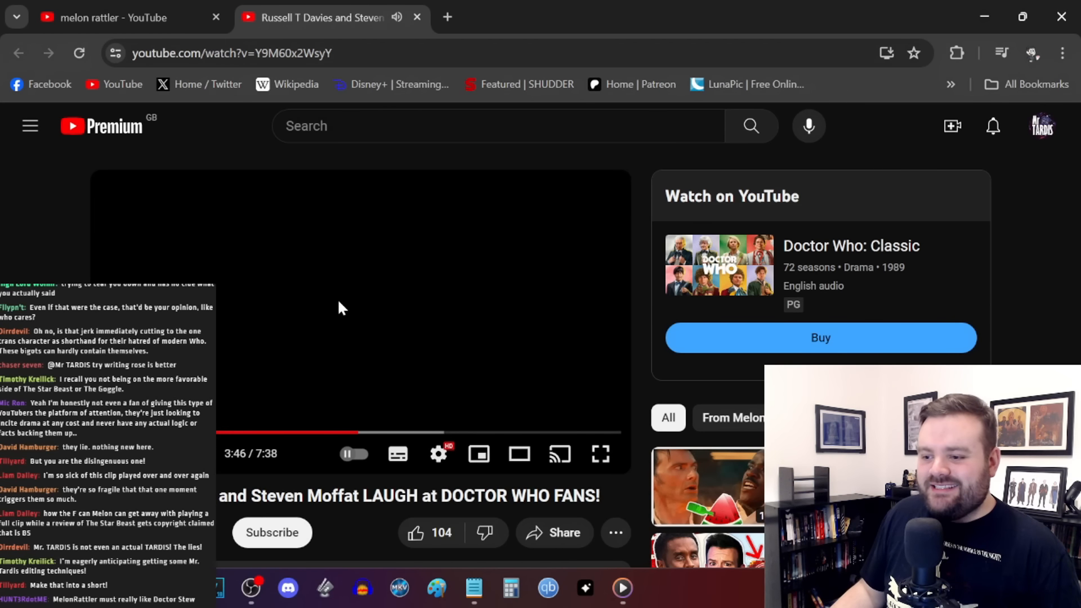
Open the MelonRattler channel page from the search results and scroll through its video list.
{"action": "left_click", "coordinate": [111, 17]}
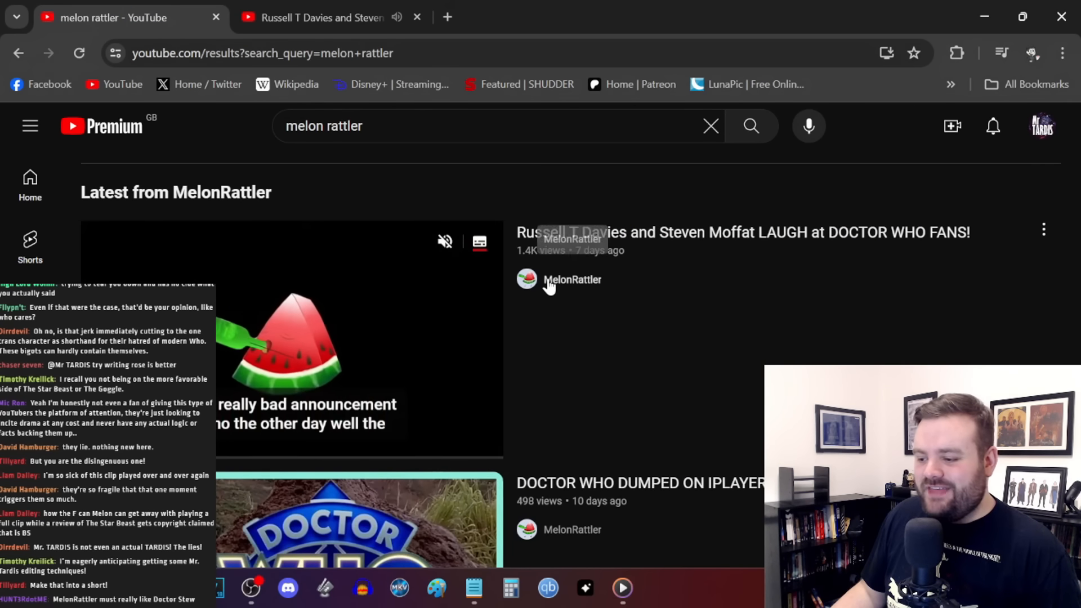
{"action": "left_click", "coordinate": [571, 280]}
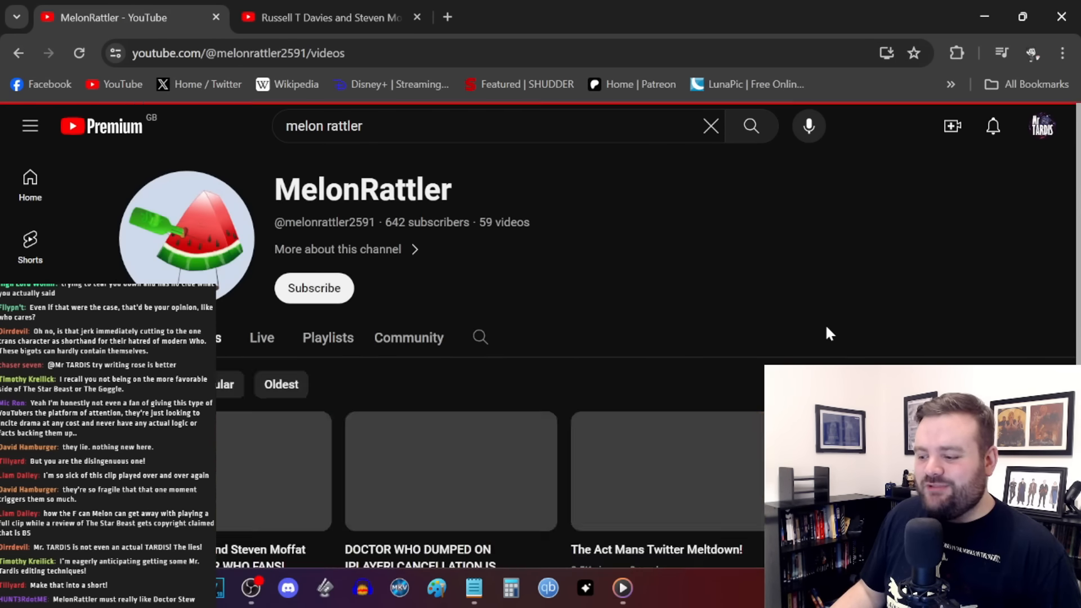
{"action": "scroll", "scroll_direction": "down", "scroll_amount": 3}
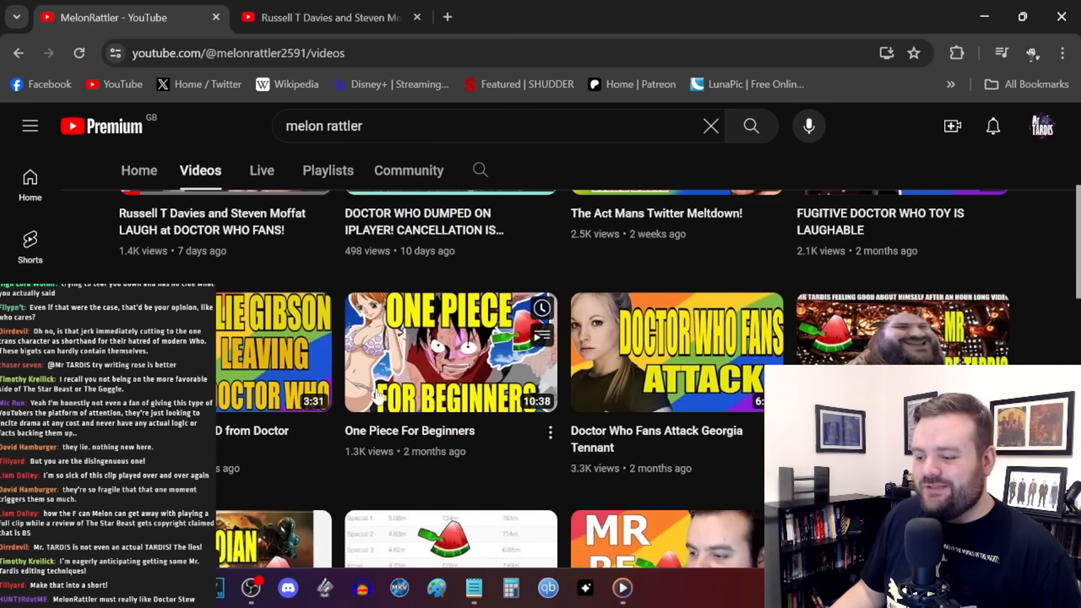
{"action": "scroll", "scroll_direction": "down", "scroll_amount": 3}
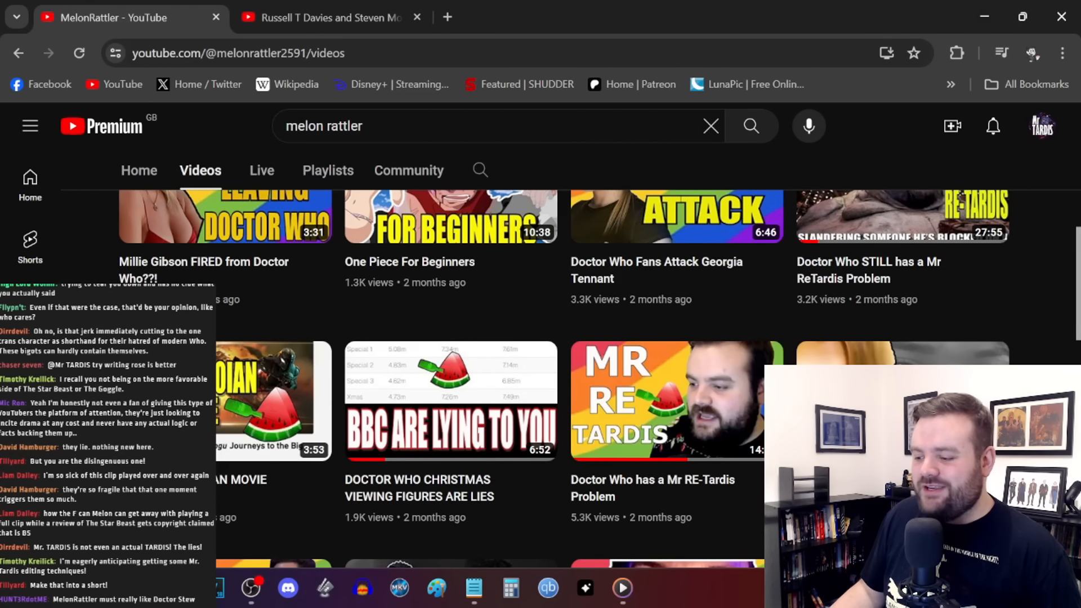
{"action": "scroll", "scroll_direction": "down", "scroll_amount": 3}
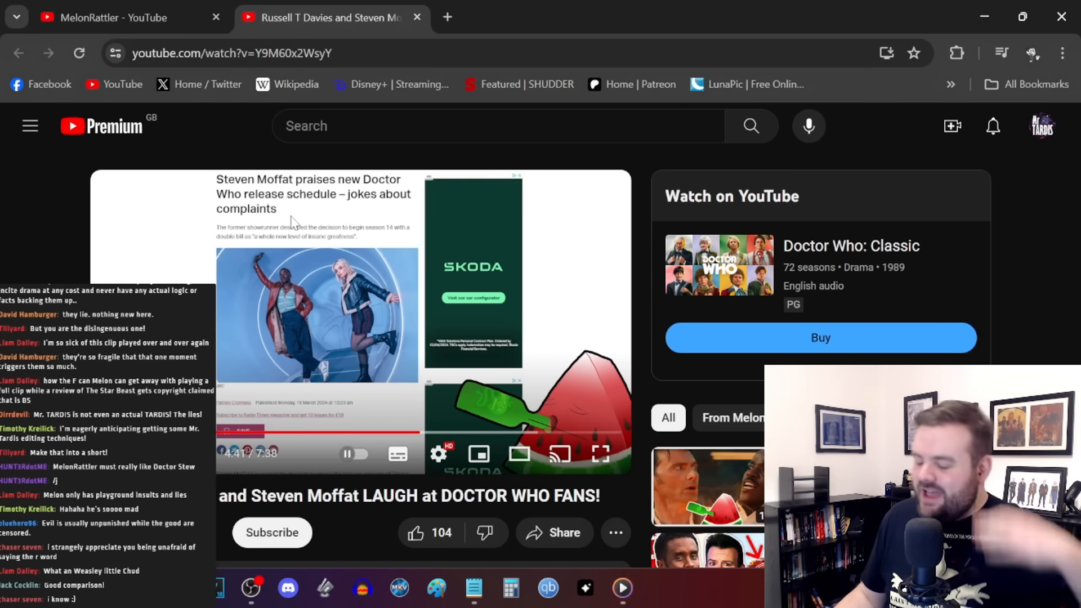
{"action": "mouse_move", "coordinate": [467, 248]}
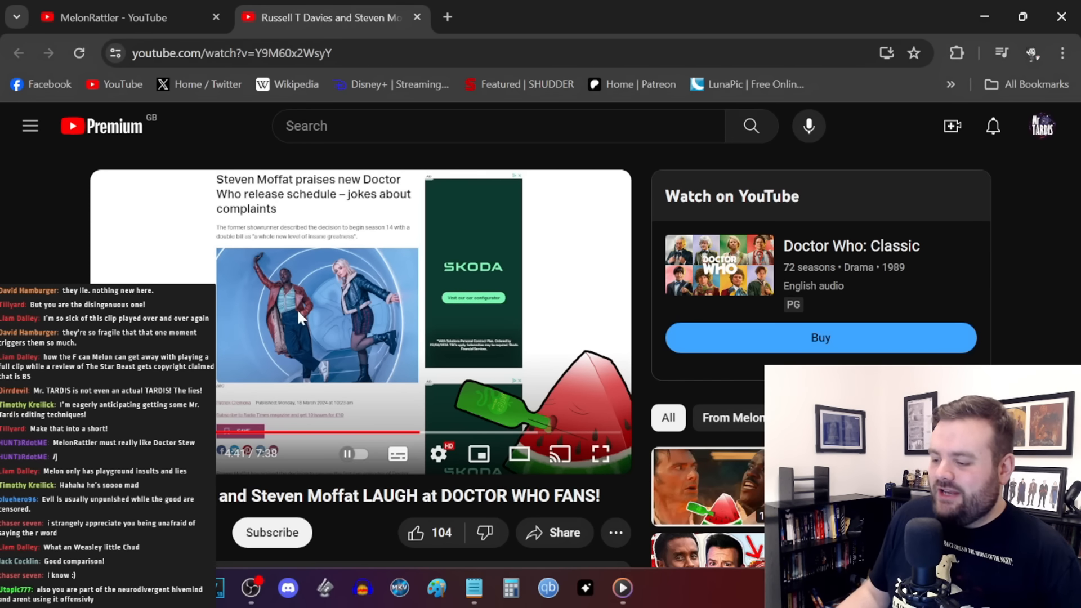
{"action": "mouse_move", "coordinate": [237, 394]}
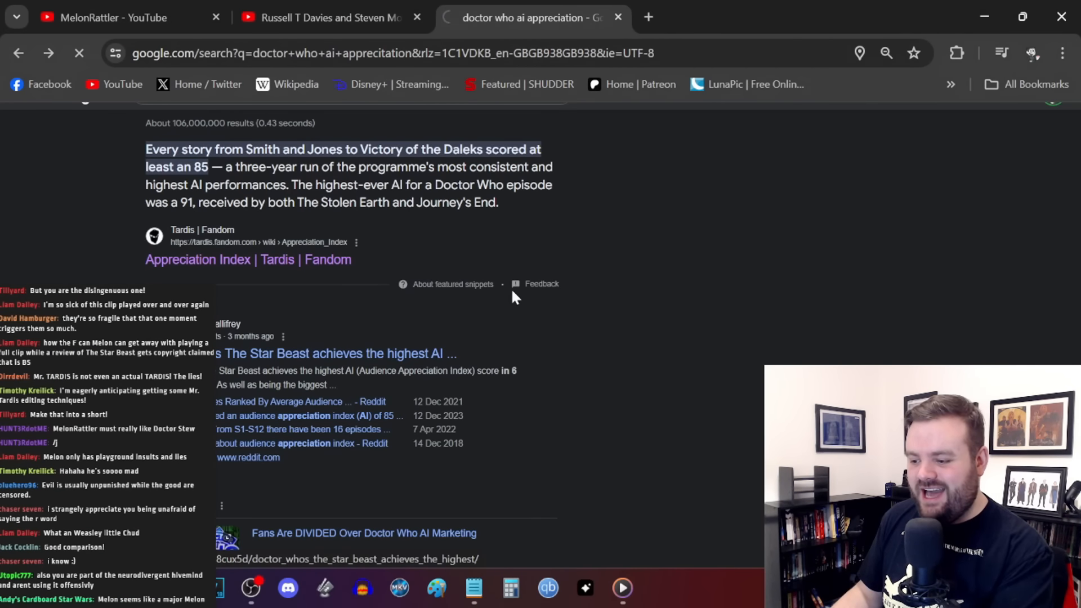
Open the Reddit post about The Star Beast's AI score, then return to the search results.
{"action": "left_click", "coordinate": [337, 353]}
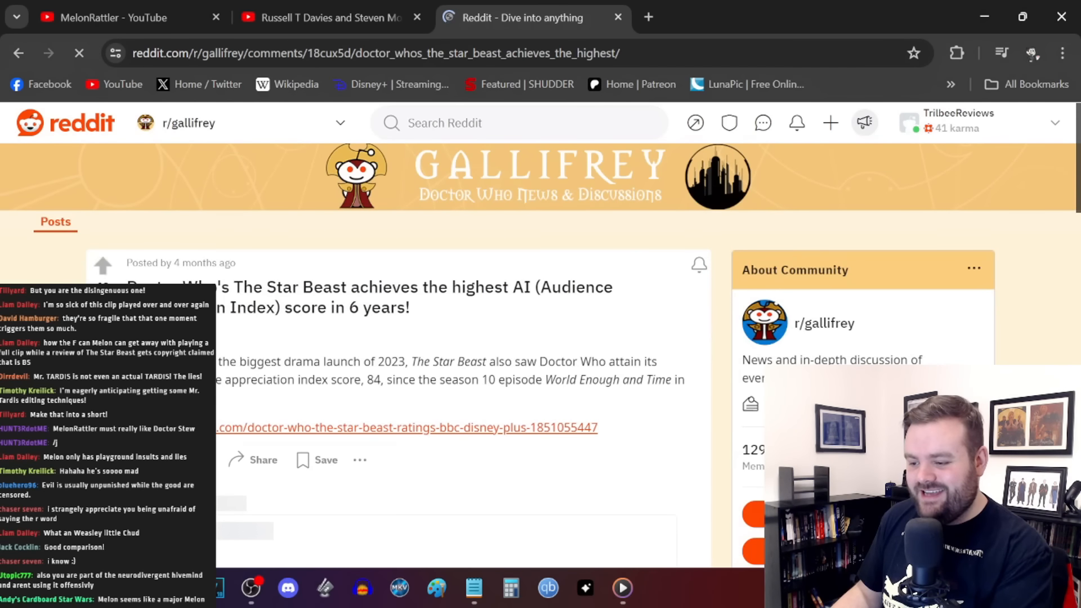
{"action": "left_click", "coordinate": [324, 18]}
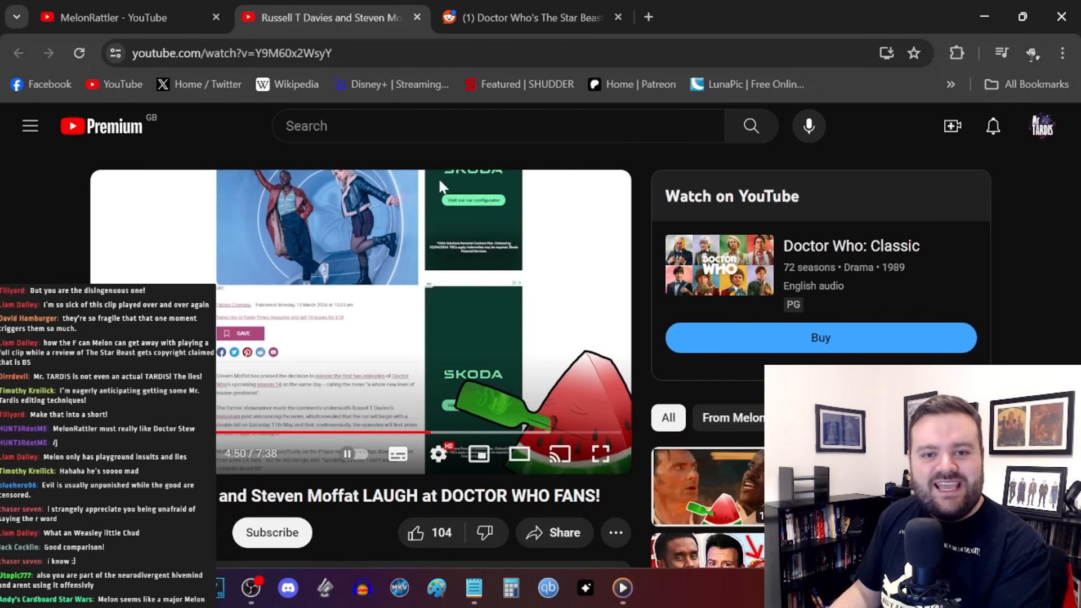
{"action": "left_click", "coordinate": [527, 18]}
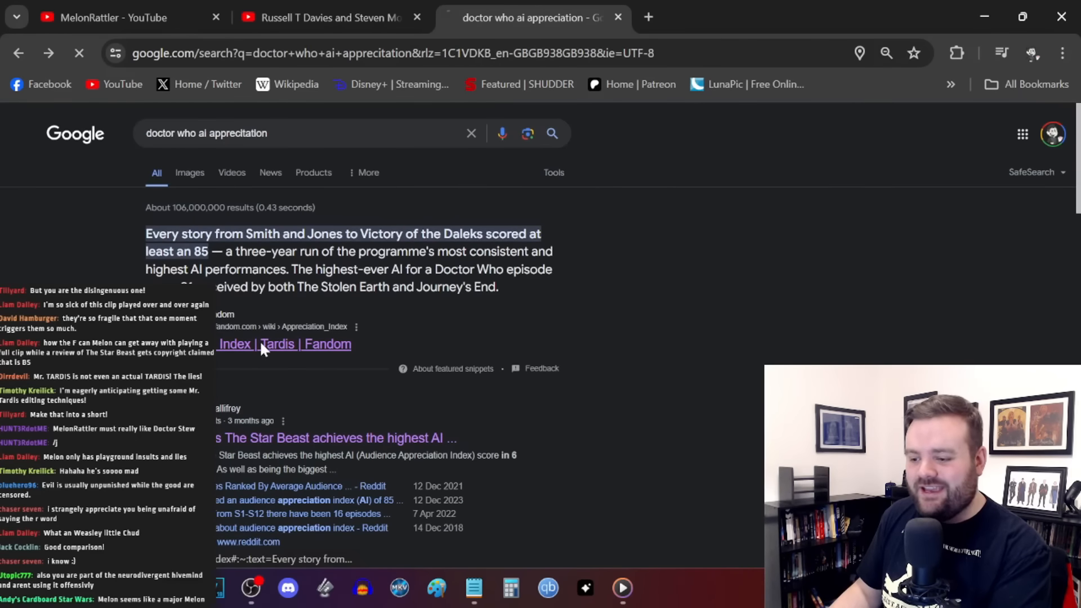
Skim the Tardis wiki Appreciation Index page, then return to the Davies and Moffat video.
{"action": "left_click", "coordinate": [282, 344]}
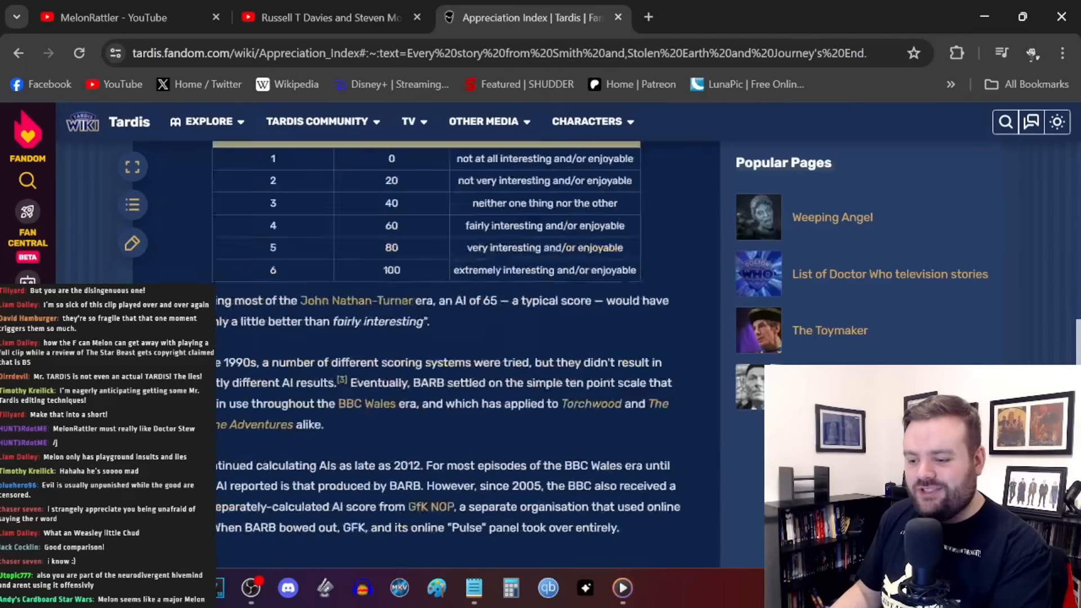
{"action": "scroll", "scroll_direction": "down", "scroll_amount": 3}
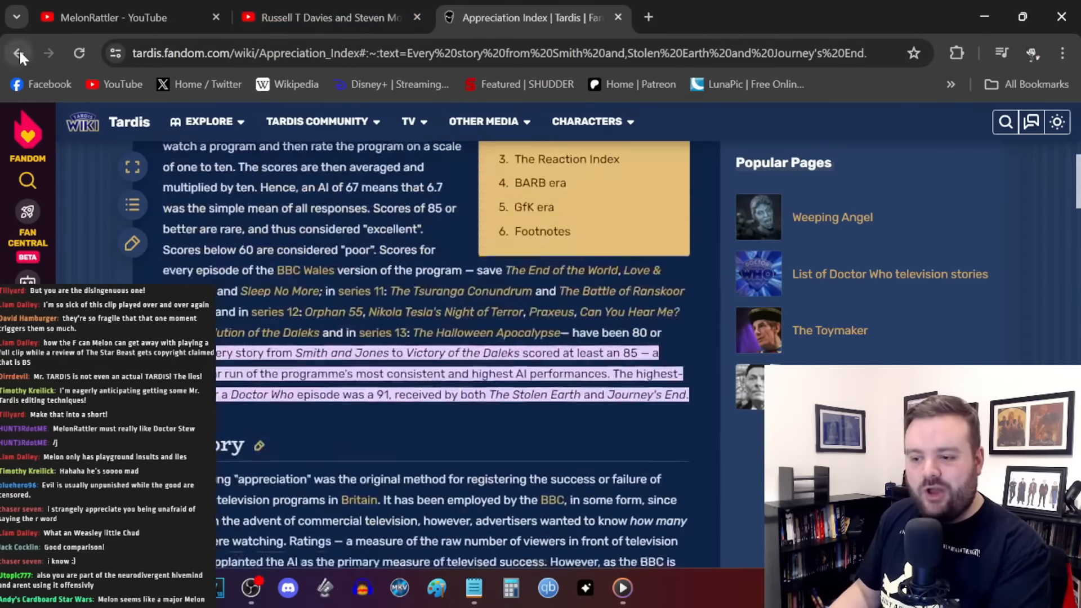
{"action": "left_click", "coordinate": [19, 53]}
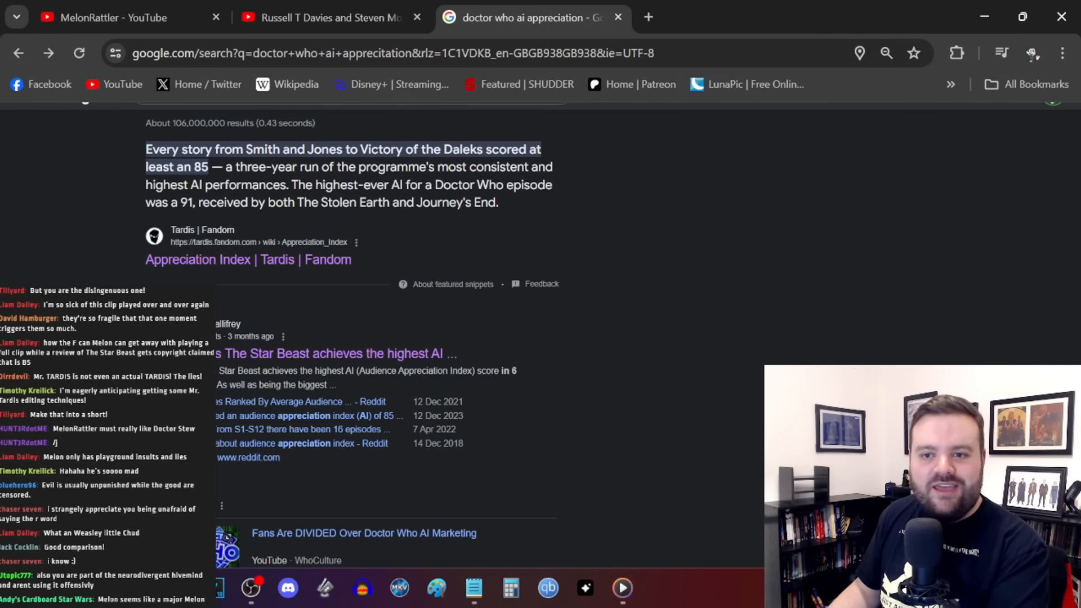
{"action": "left_click", "coordinate": [325, 17]}
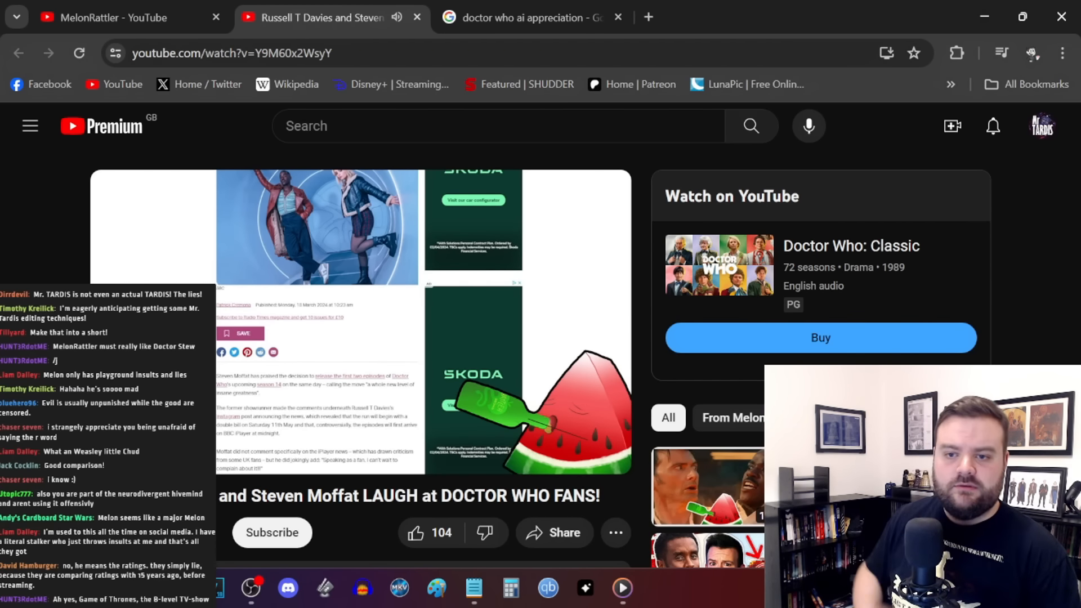
Scroll down the video page while the Moffat scheduling article plays.
{"action": "scroll", "scroll_direction": "down", "scroll_amount": 3}
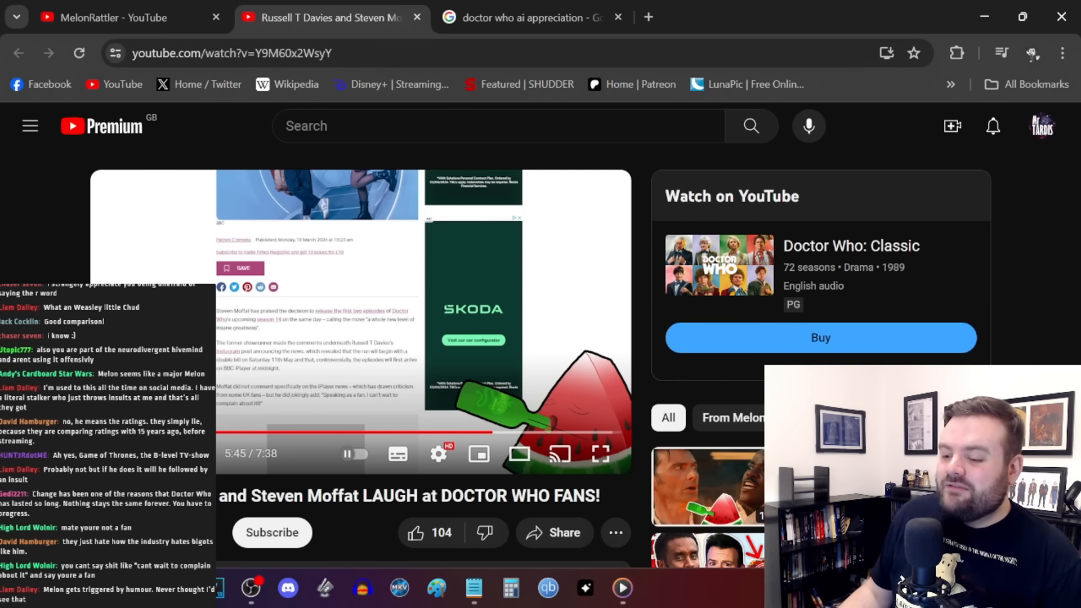
{"action": "mouse_move", "coordinate": [602, 504]}
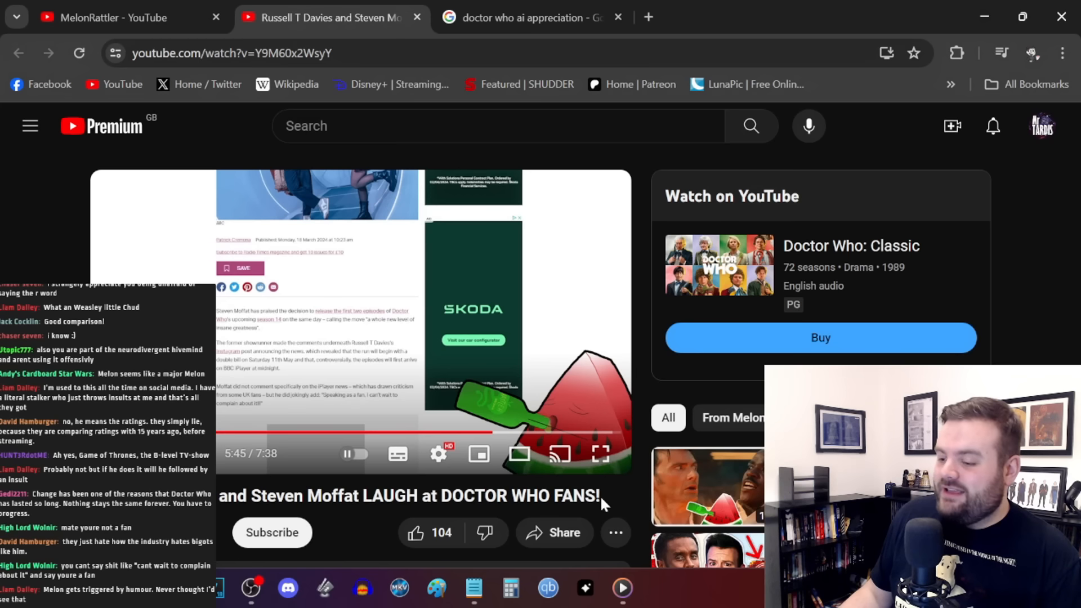
{"action": "mouse_move", "coordinate": [615, 508]}
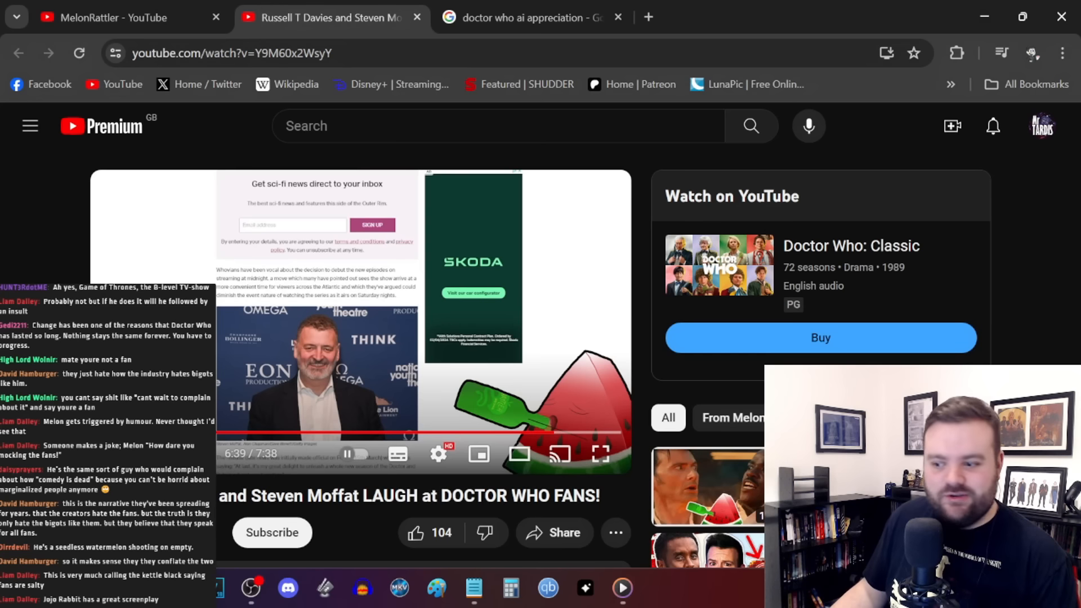
Resume playback of the Davies and Moffat video from the player controls.
{"action": "left_click", "coordinate": [353, 453]}
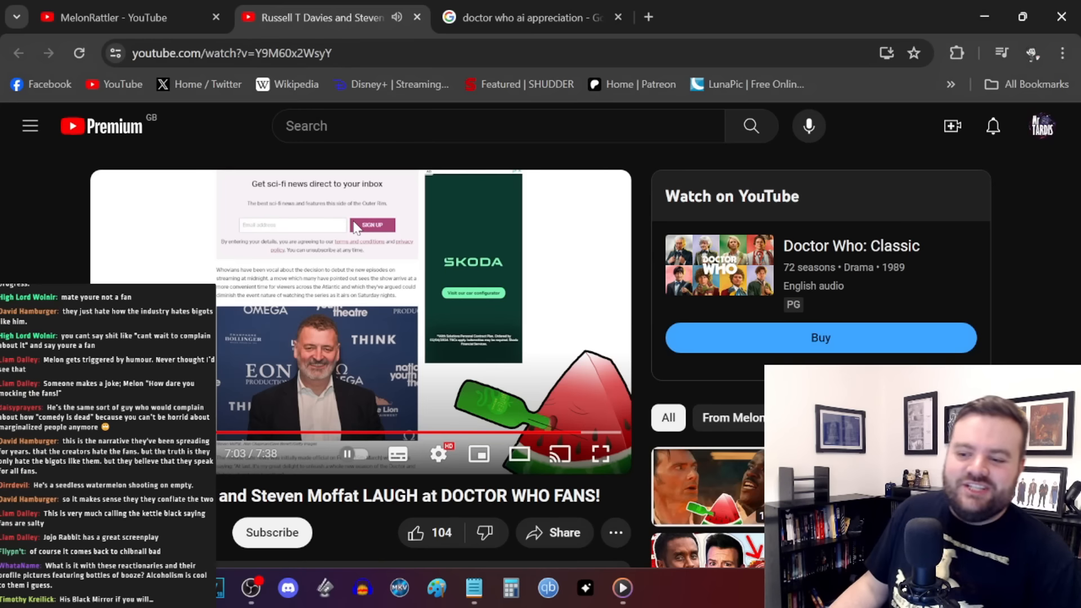
{"action": "mouse_move", "coordinate": [642, 197]}
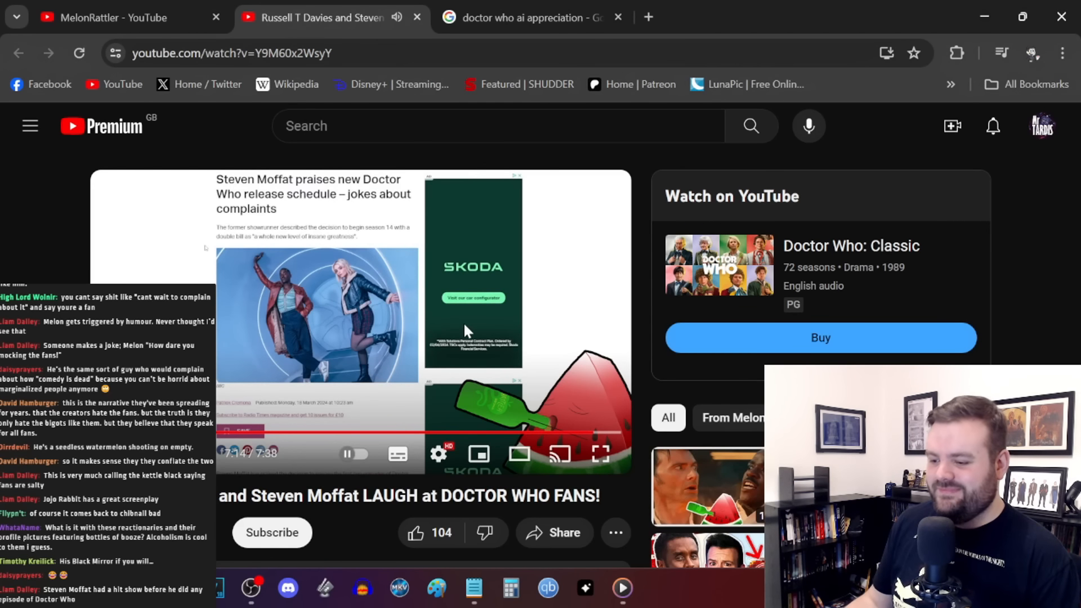
{"action": "mouse_move", "coordinate": [645, 299]}
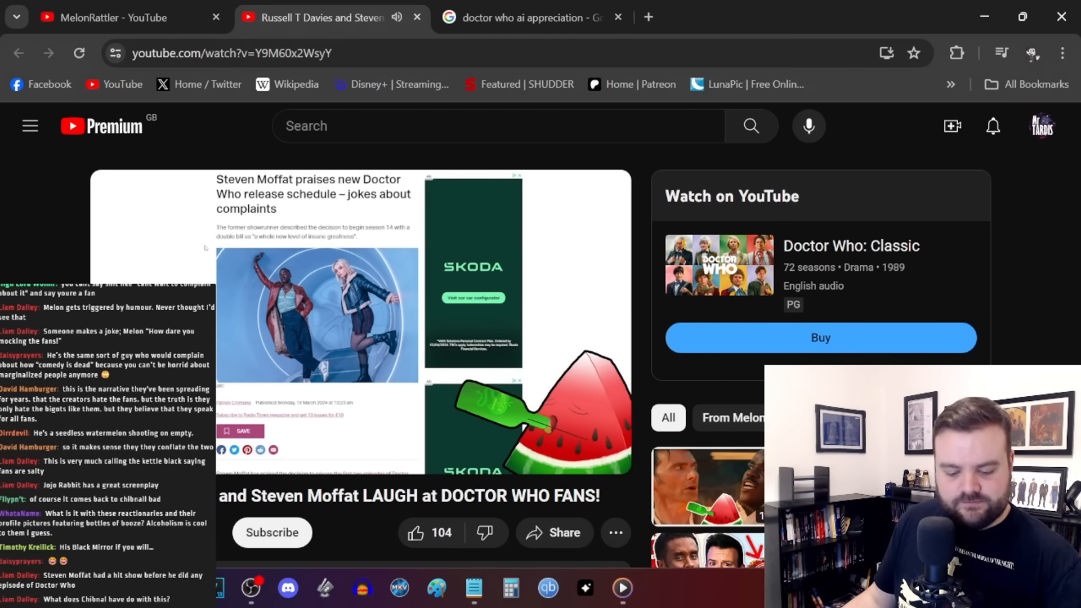
{"action": "scroll", "scroll_direction": "down", "scroll_amount": 3}
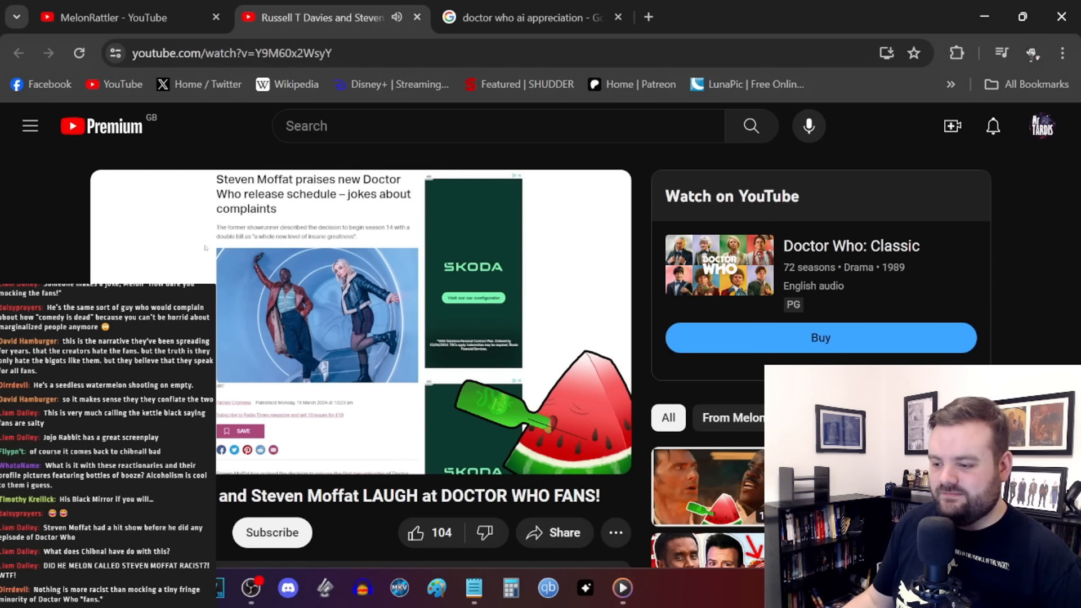
{"action": "mouse_move", "coordinate": [414, 427]}
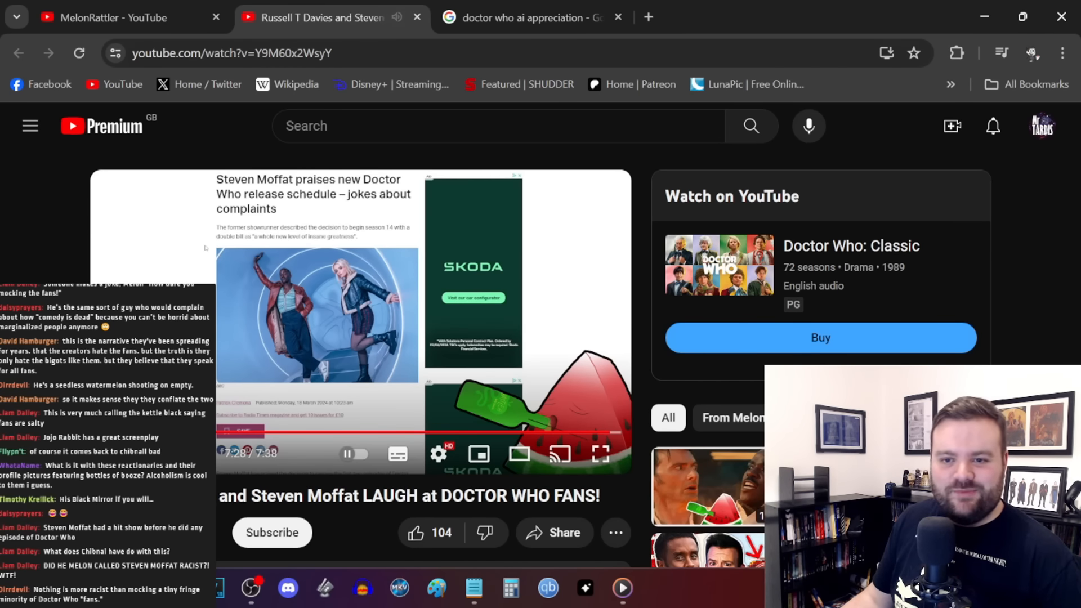
{"action": "scroll", "scroll_direction": "down", "scroll_amount": 3}
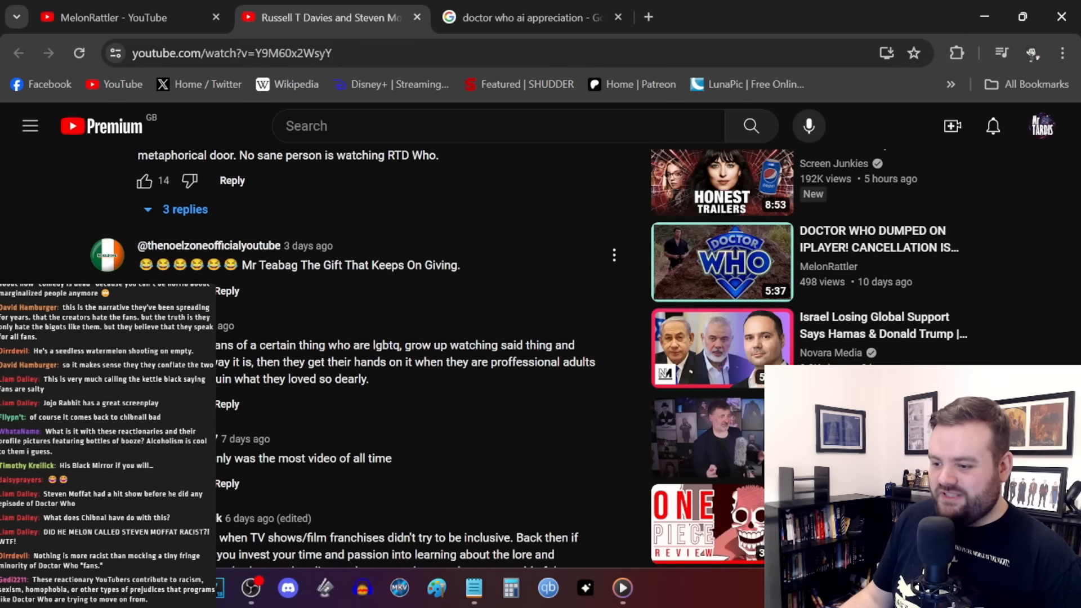
{"action": "mouse_move", "coordinate": [172, 264]}
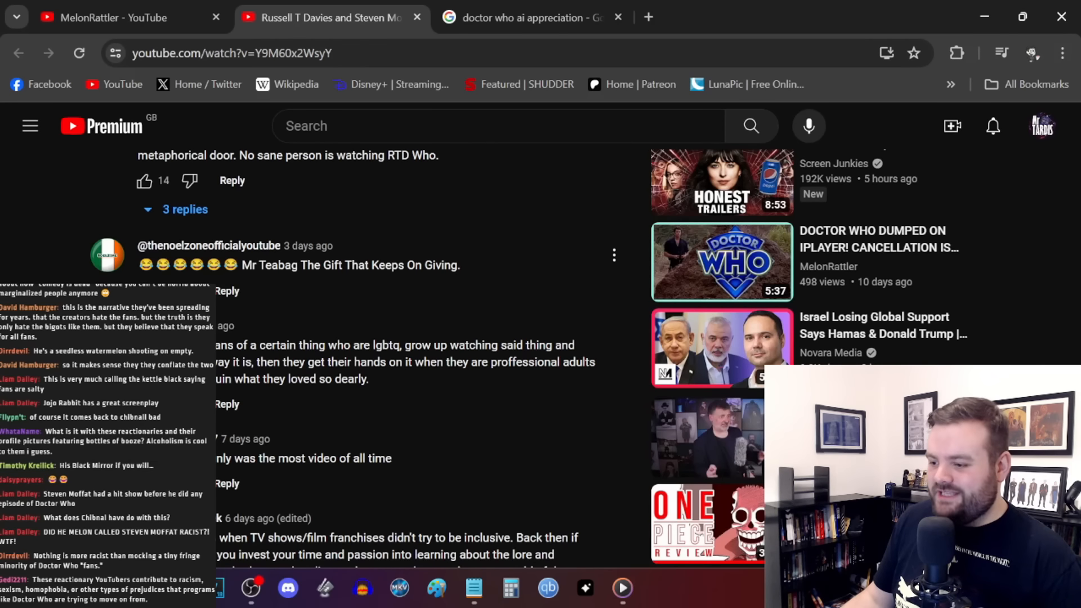
{"action": "mouse_move", "coordinate": [490, 275]}
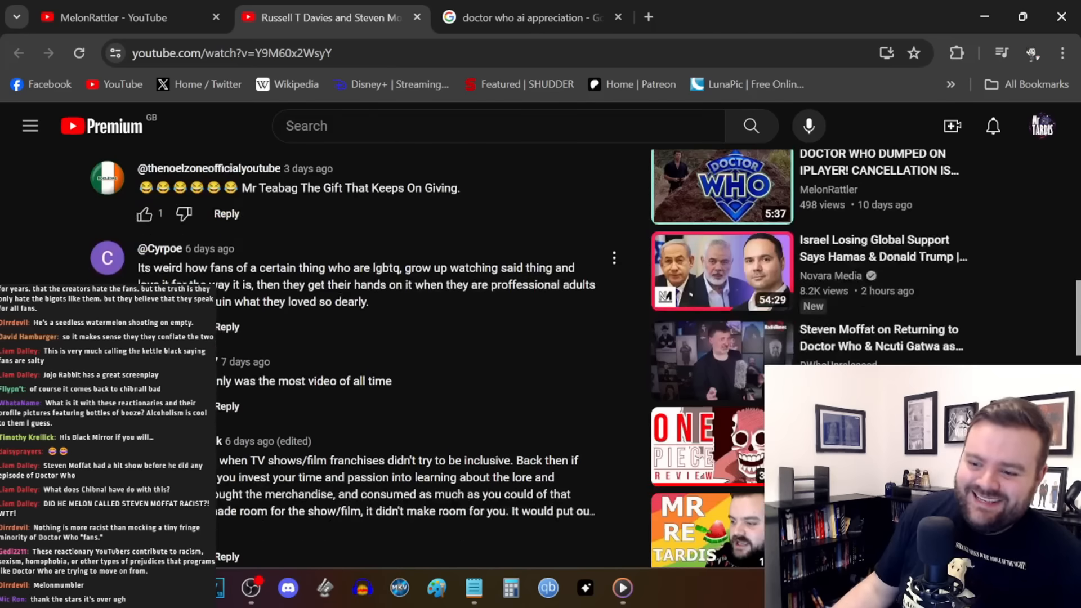
{"action": "scroll", "scroll_direction": "down", "scroll_amount": 3}
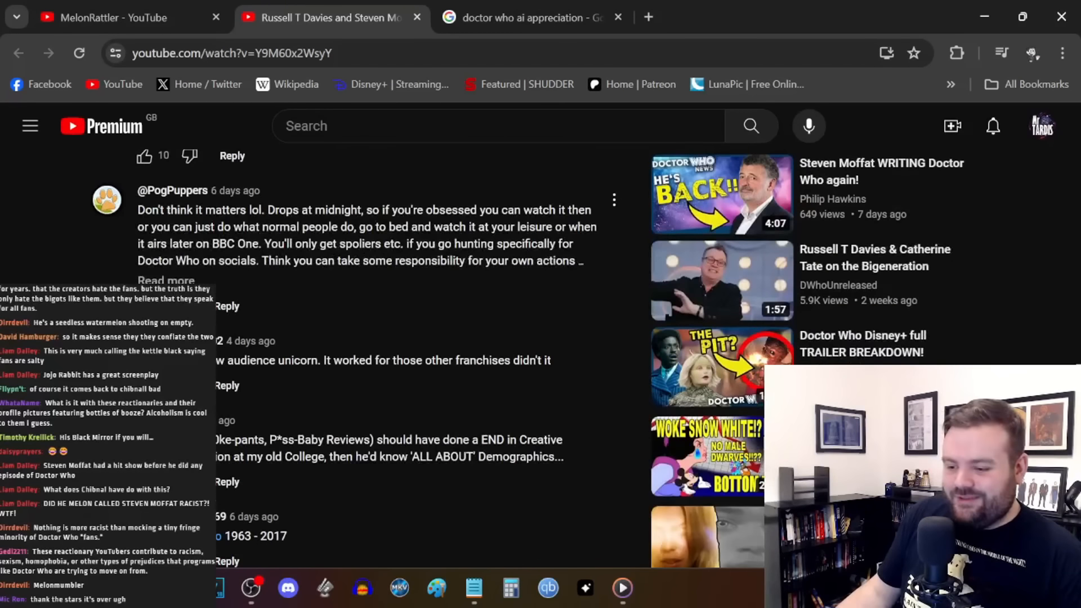
{"action": "scroll", "scroll_direction": "down", "scroll_amount": 3}
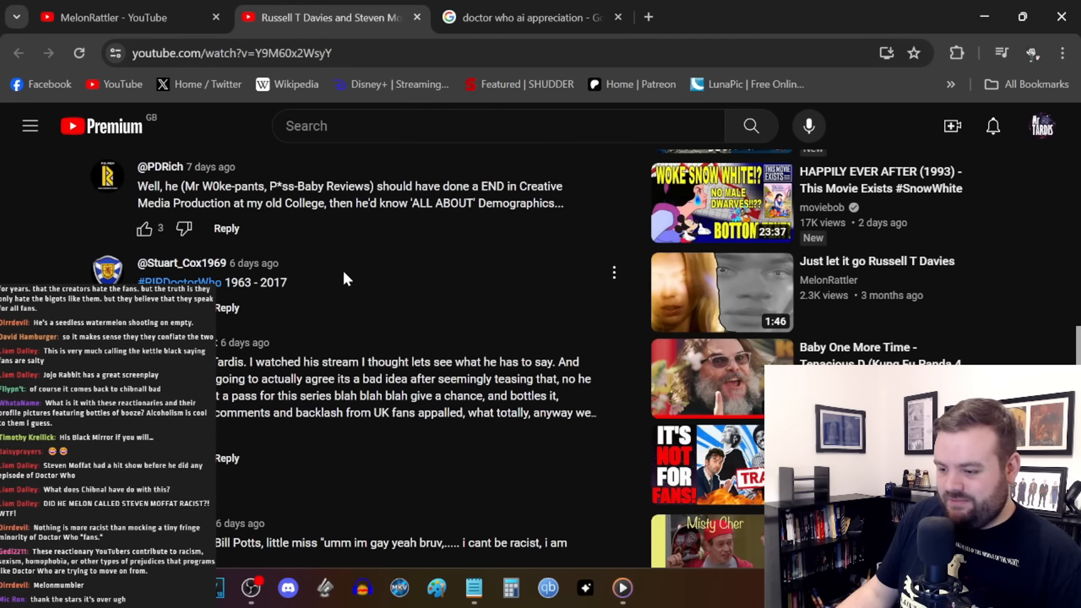
{"action": "scroll", "scroll_direction": "down", "scroll_amount": 3}
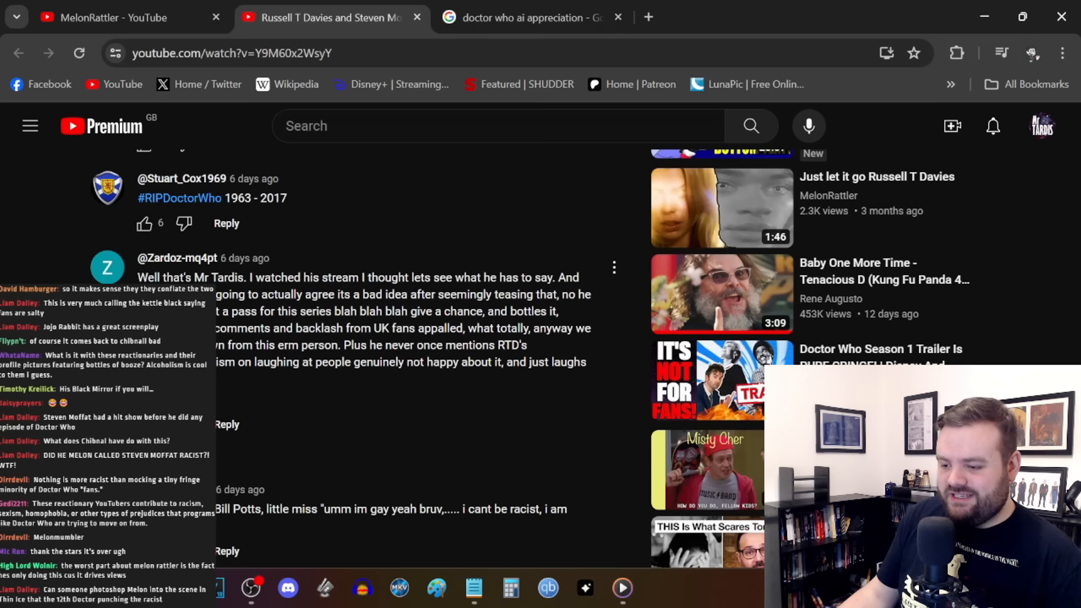
{"action": "scroll", "scroll_direction": "down", "scroll_amount": 3}
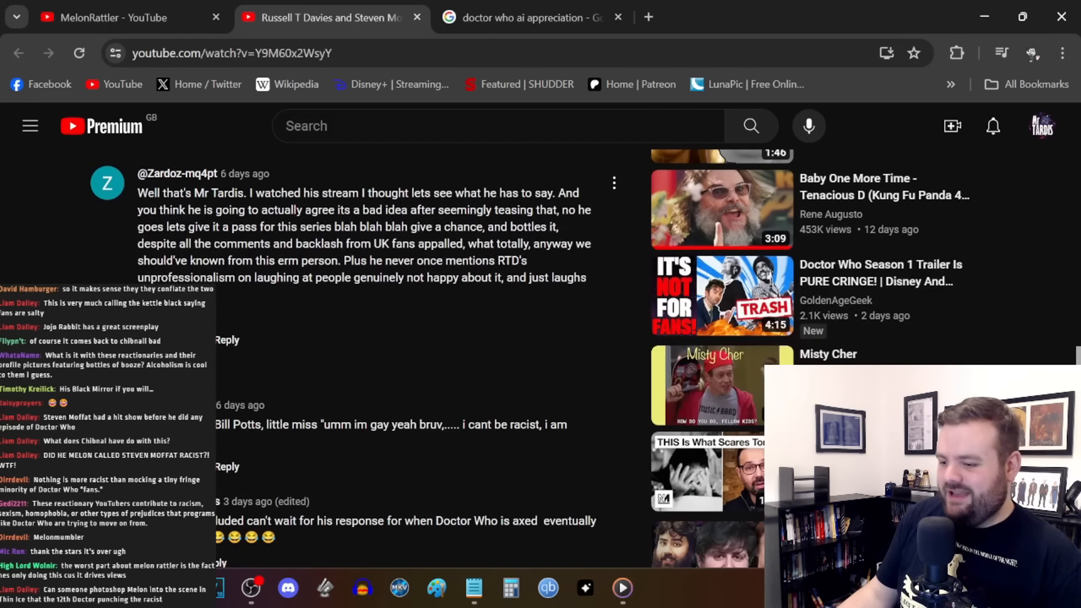
{"action": "scroll", "scroll_direction": "down", "scroll_amount": 3}
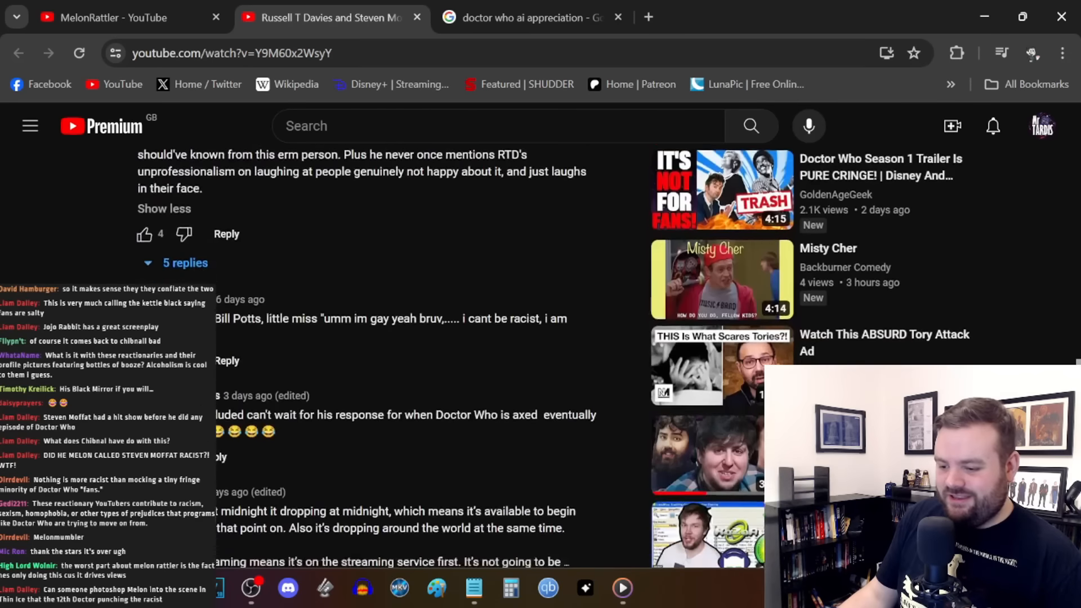
{"action": "scroll", "scroll_direction": "down", "scroll_amount": 3}
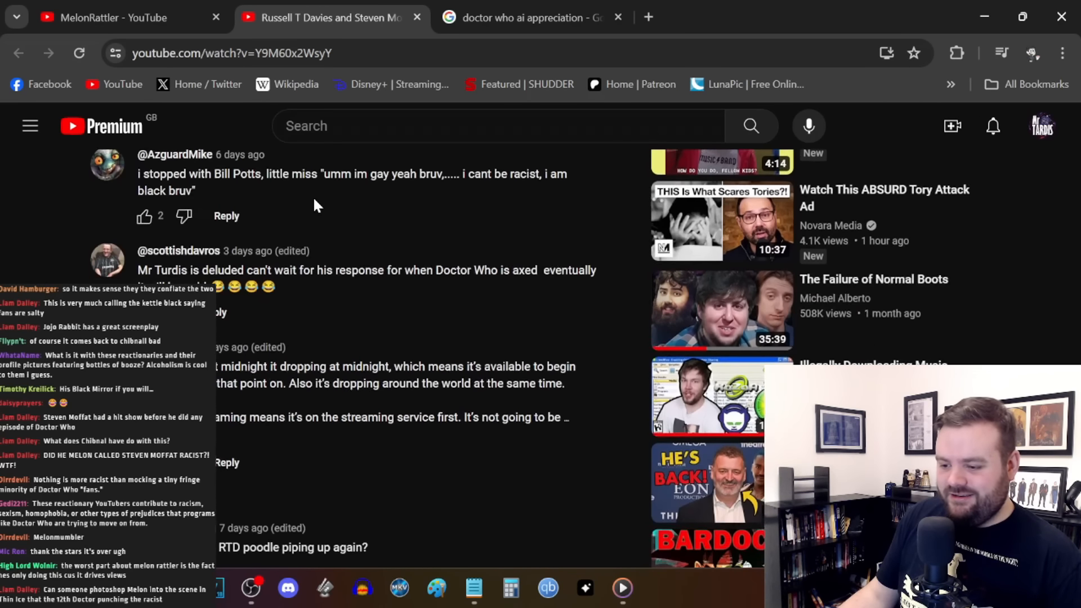
{"action": "scroll", "scroll_direction": "down", "scroll_amount": 3}
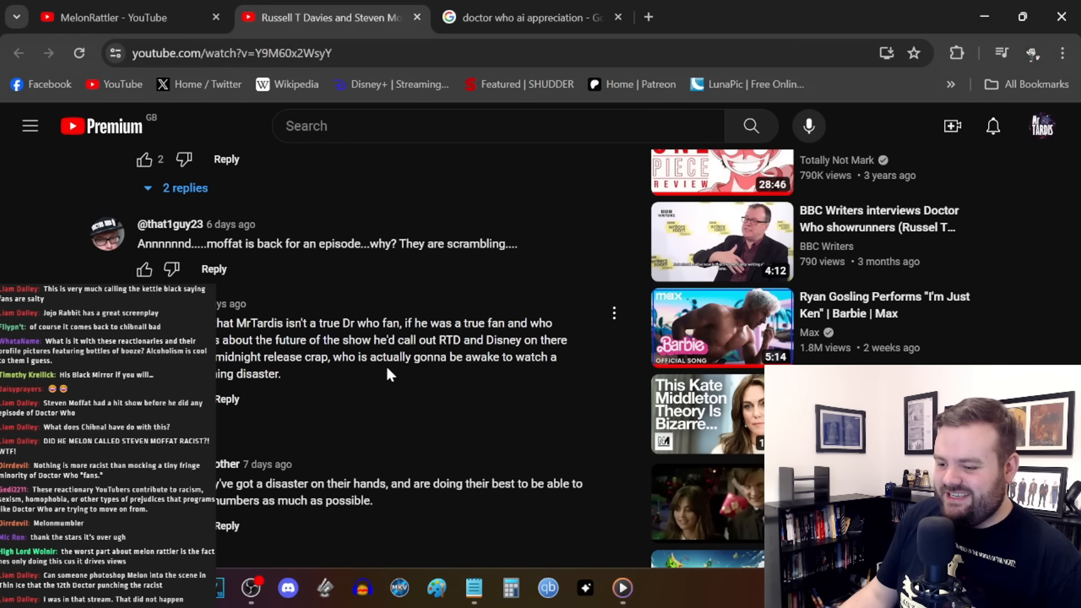
{"action": "mouse_move", "coordinate": [290, 317]}
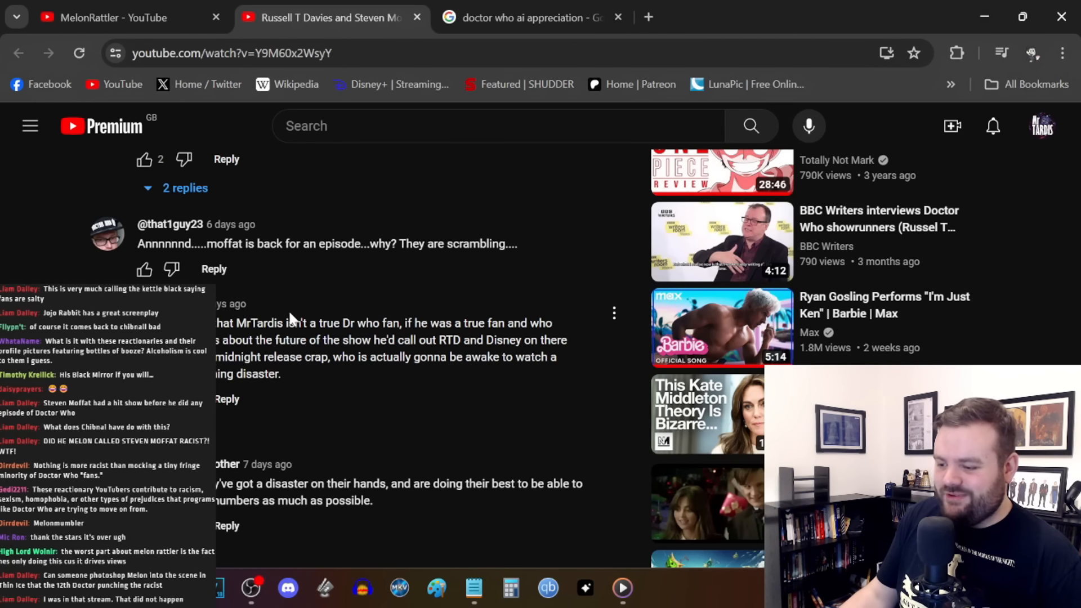
{"action": "mouse_move", "coordinate": [300, 386]}
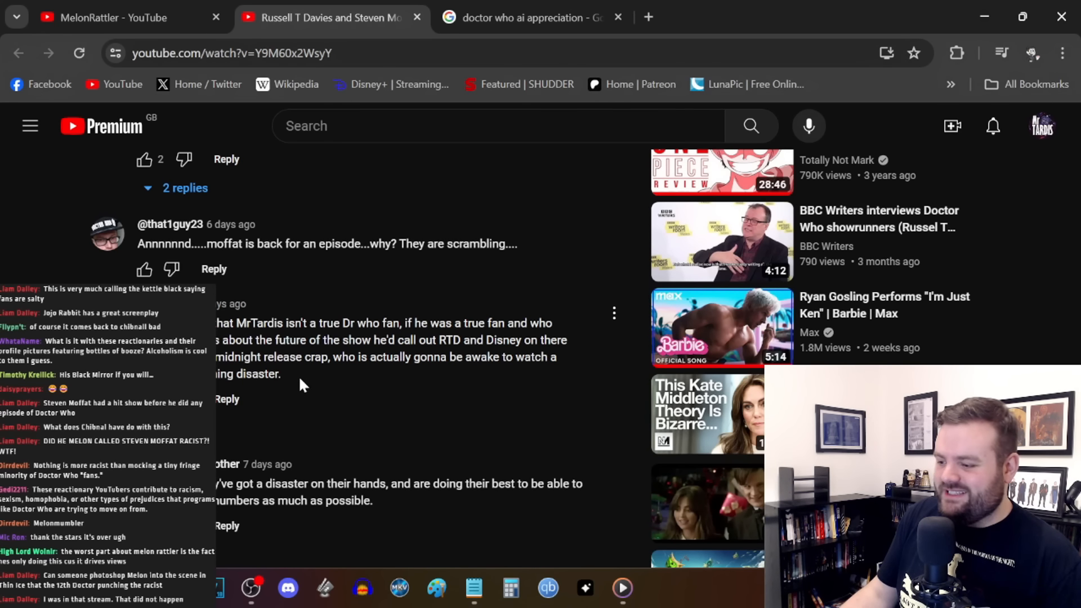
{"action": "mouse_move", "coordinate": [331, 355]}
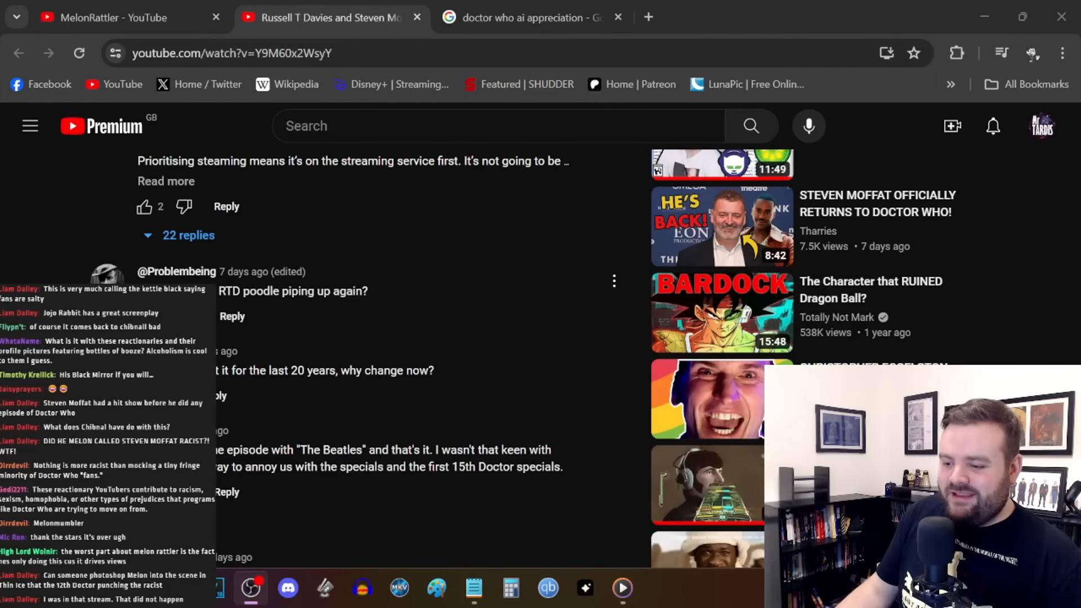
{"action": "scroll", "scroll_direction": "down", "scroll_amount": 3}
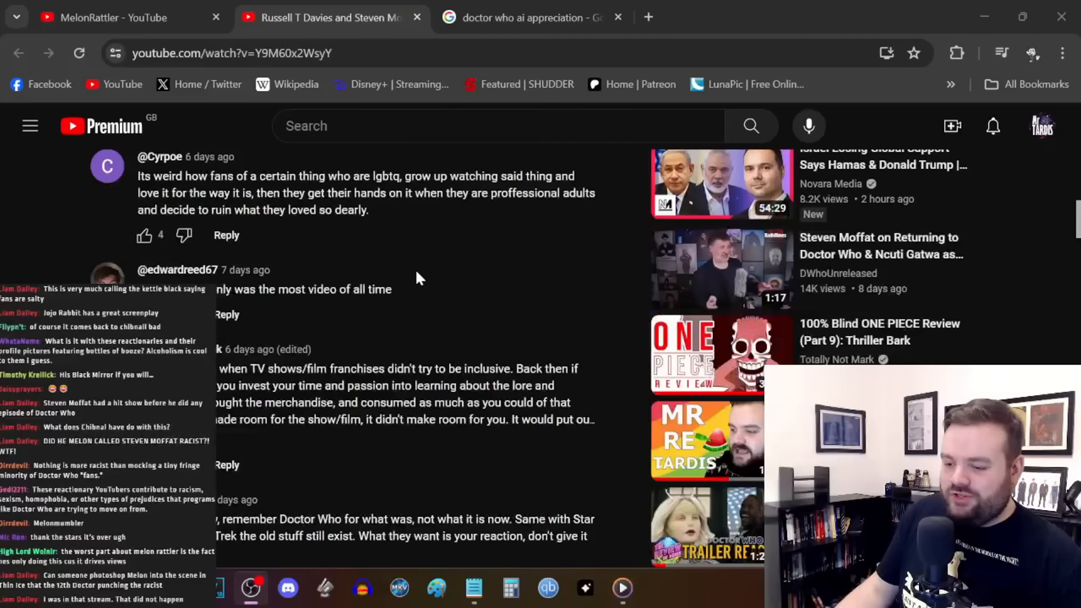
{"action": "scroll", "scroll_direction": "down", "scroll_amount": 3}
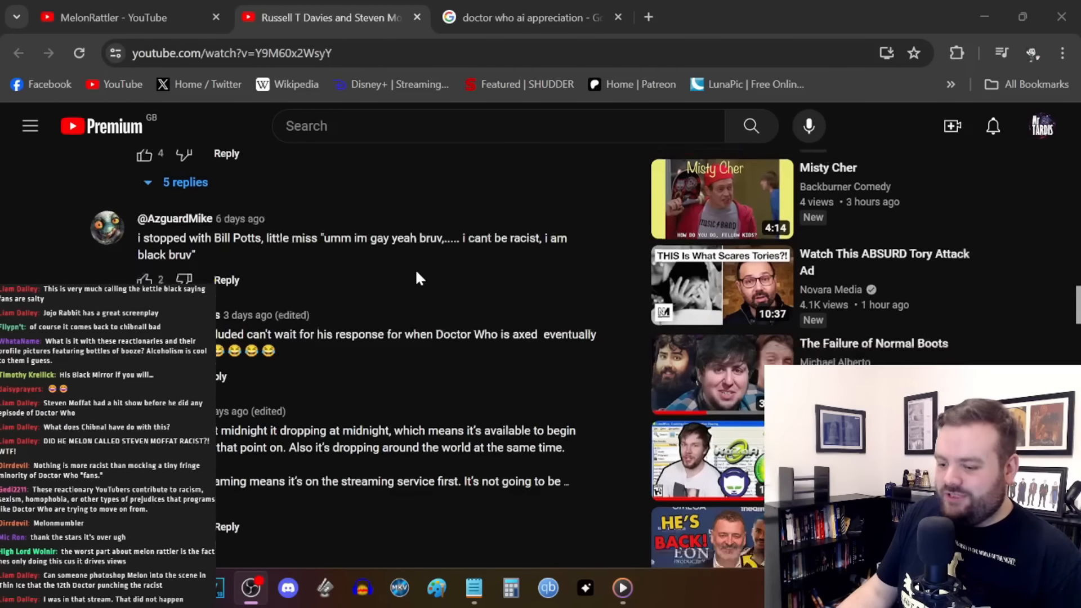
{"action": "scroll", "scroll_direction": "down", "scroll_amount": 3}
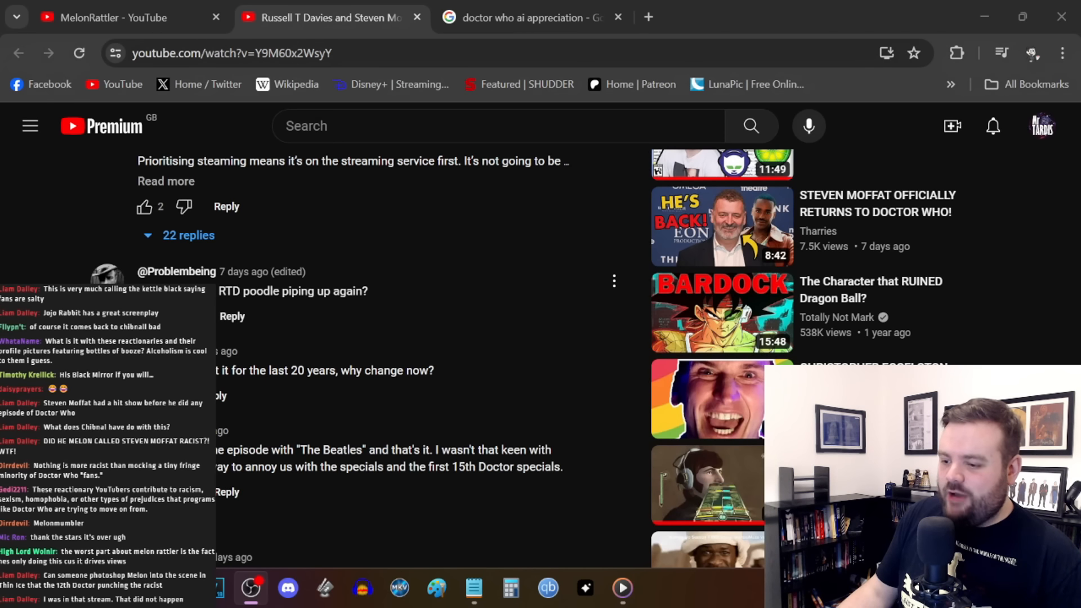
{"action": "mouse_move", "coordinate": [143, 276]}
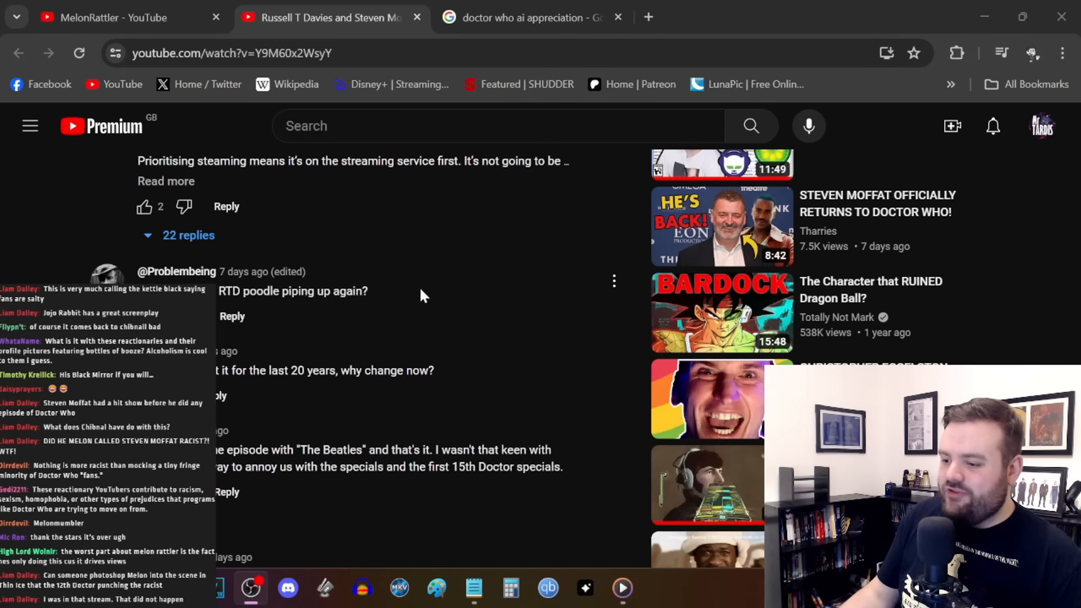
{"action": "scroll", "scroll_direction": "down", "scroll_amount": 3}
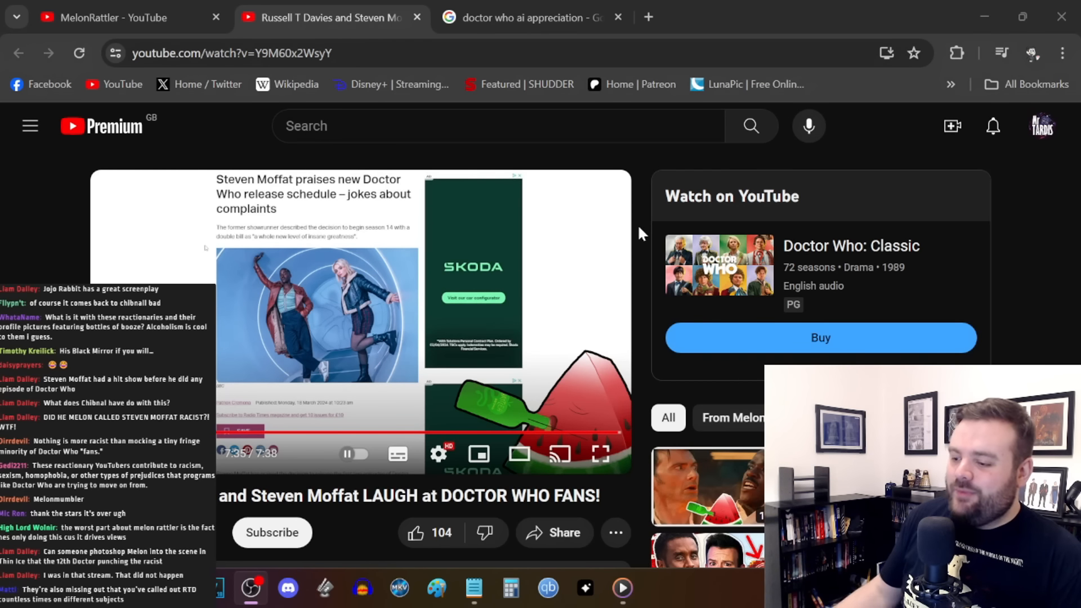
{"action": "mouse_move", "coordinate": [644, 319]}
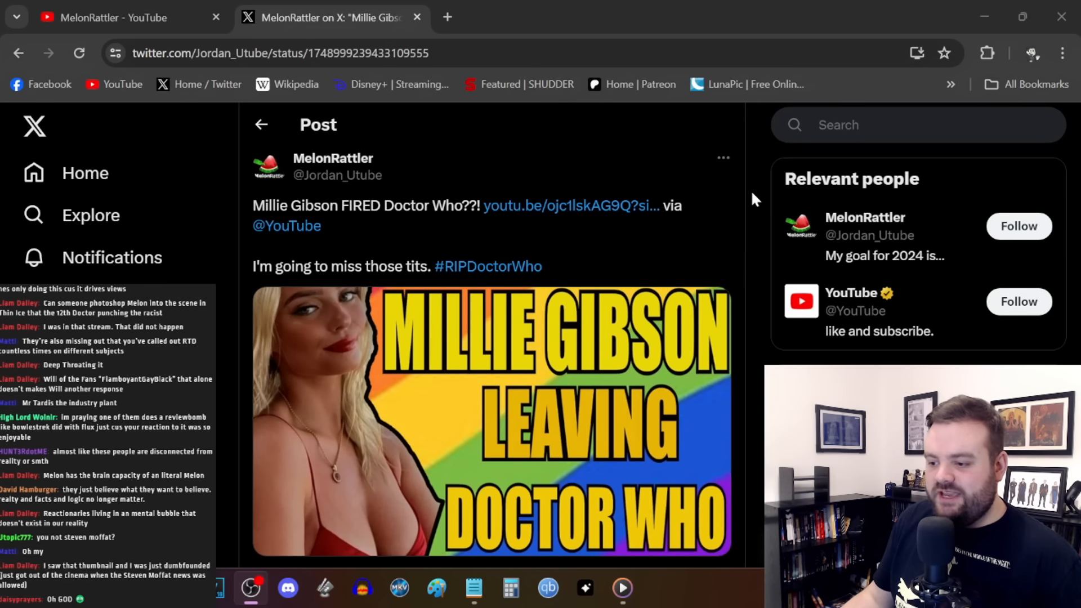
{"action": "mouse_move", "coordinate": [414, 398]}
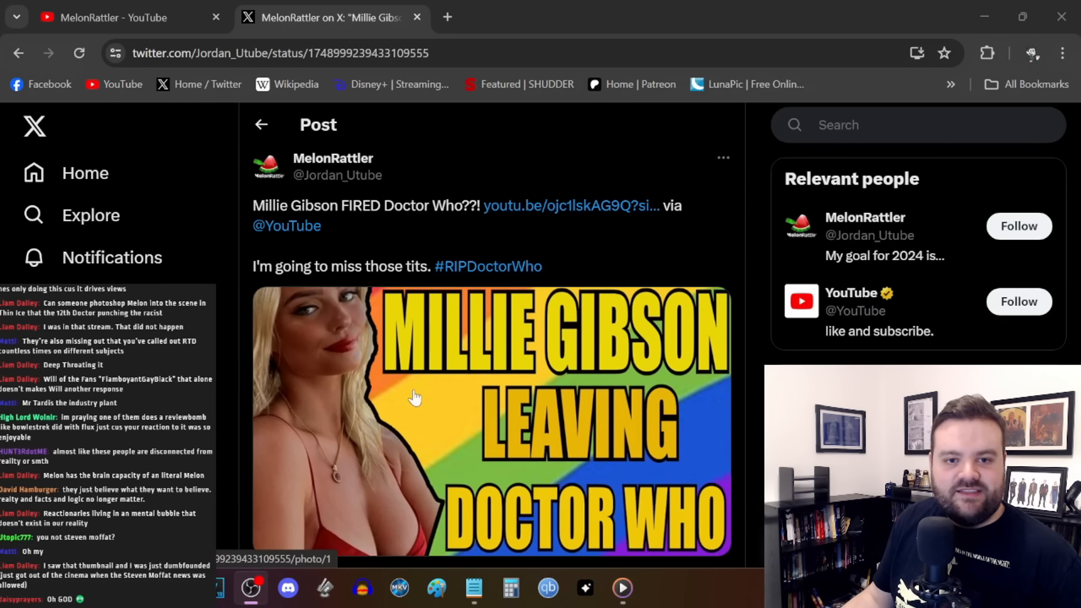